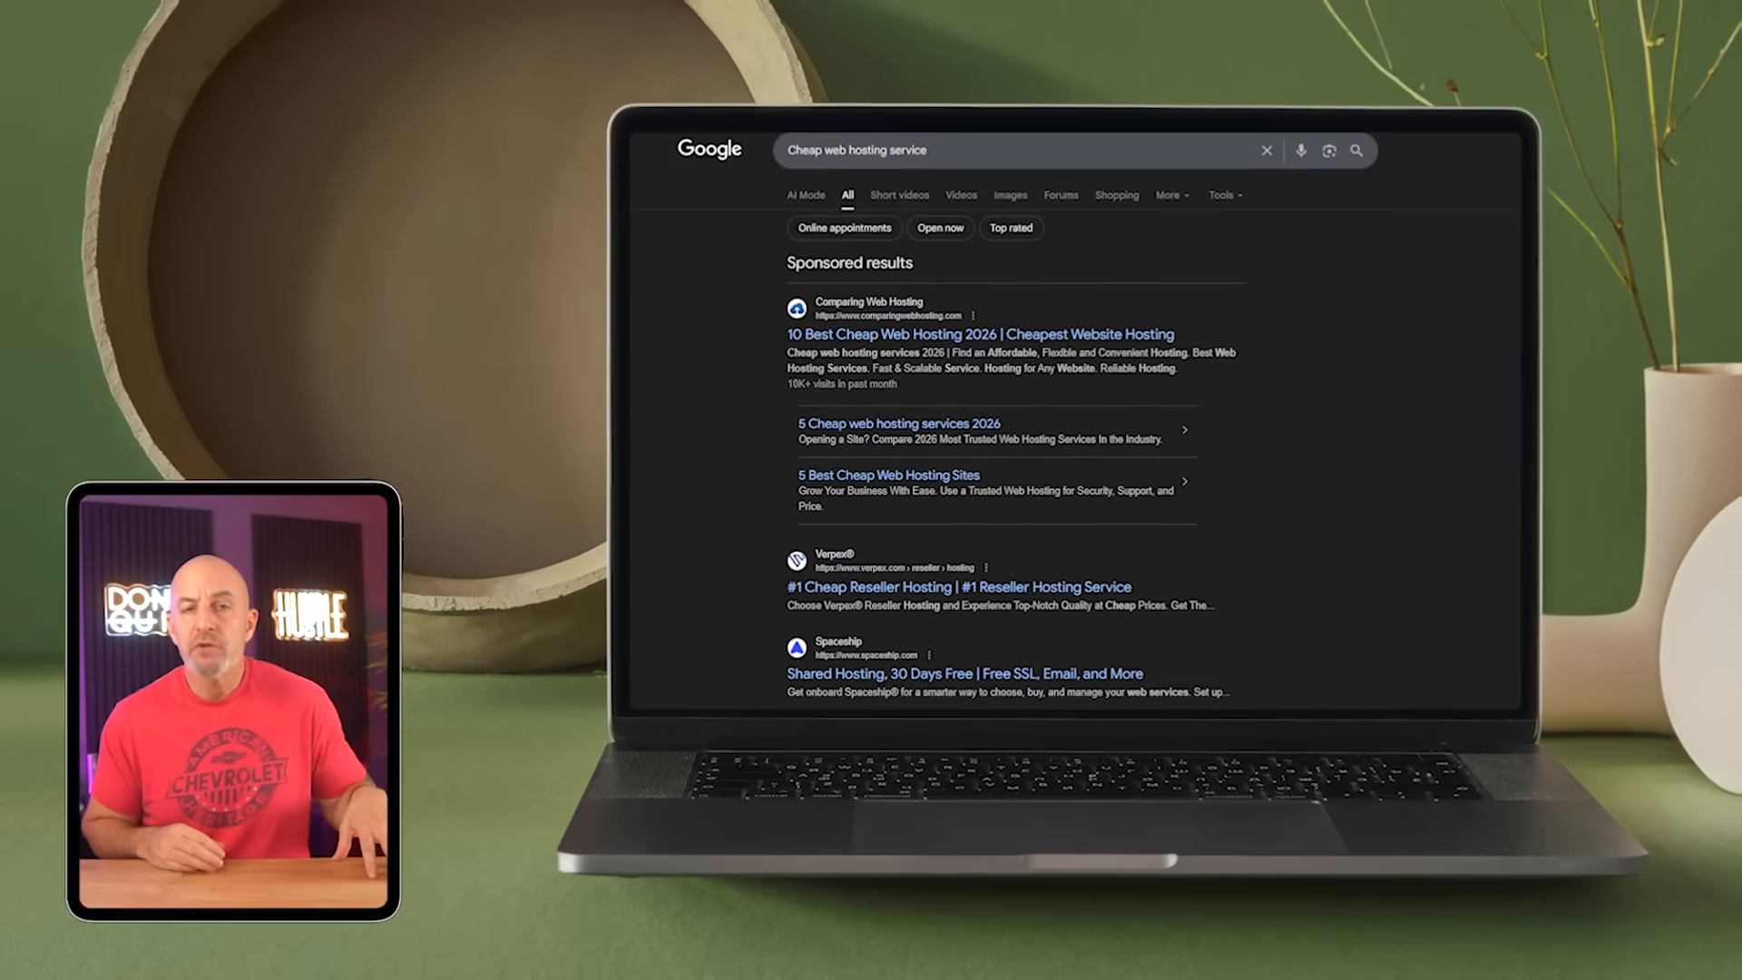
- Scroll the 'Cheap web hosting service' results and Hostinger's homepage down to Plans and prices
scroll(down, 3)
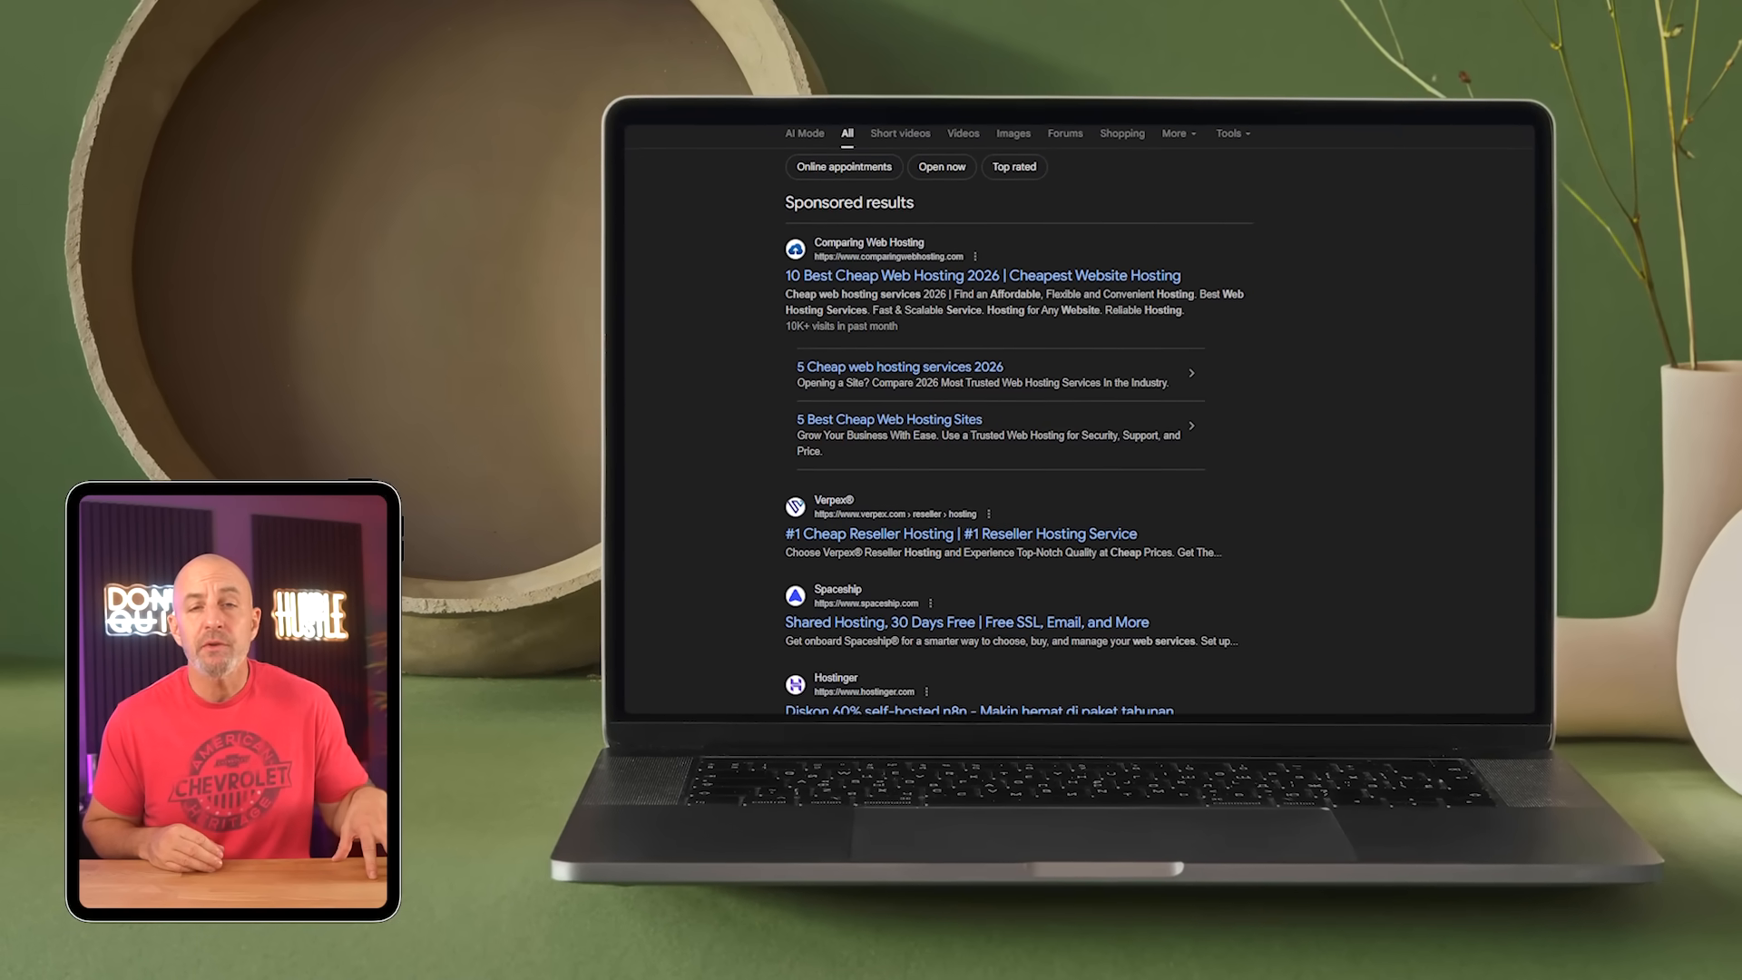
scroll(down, 3)
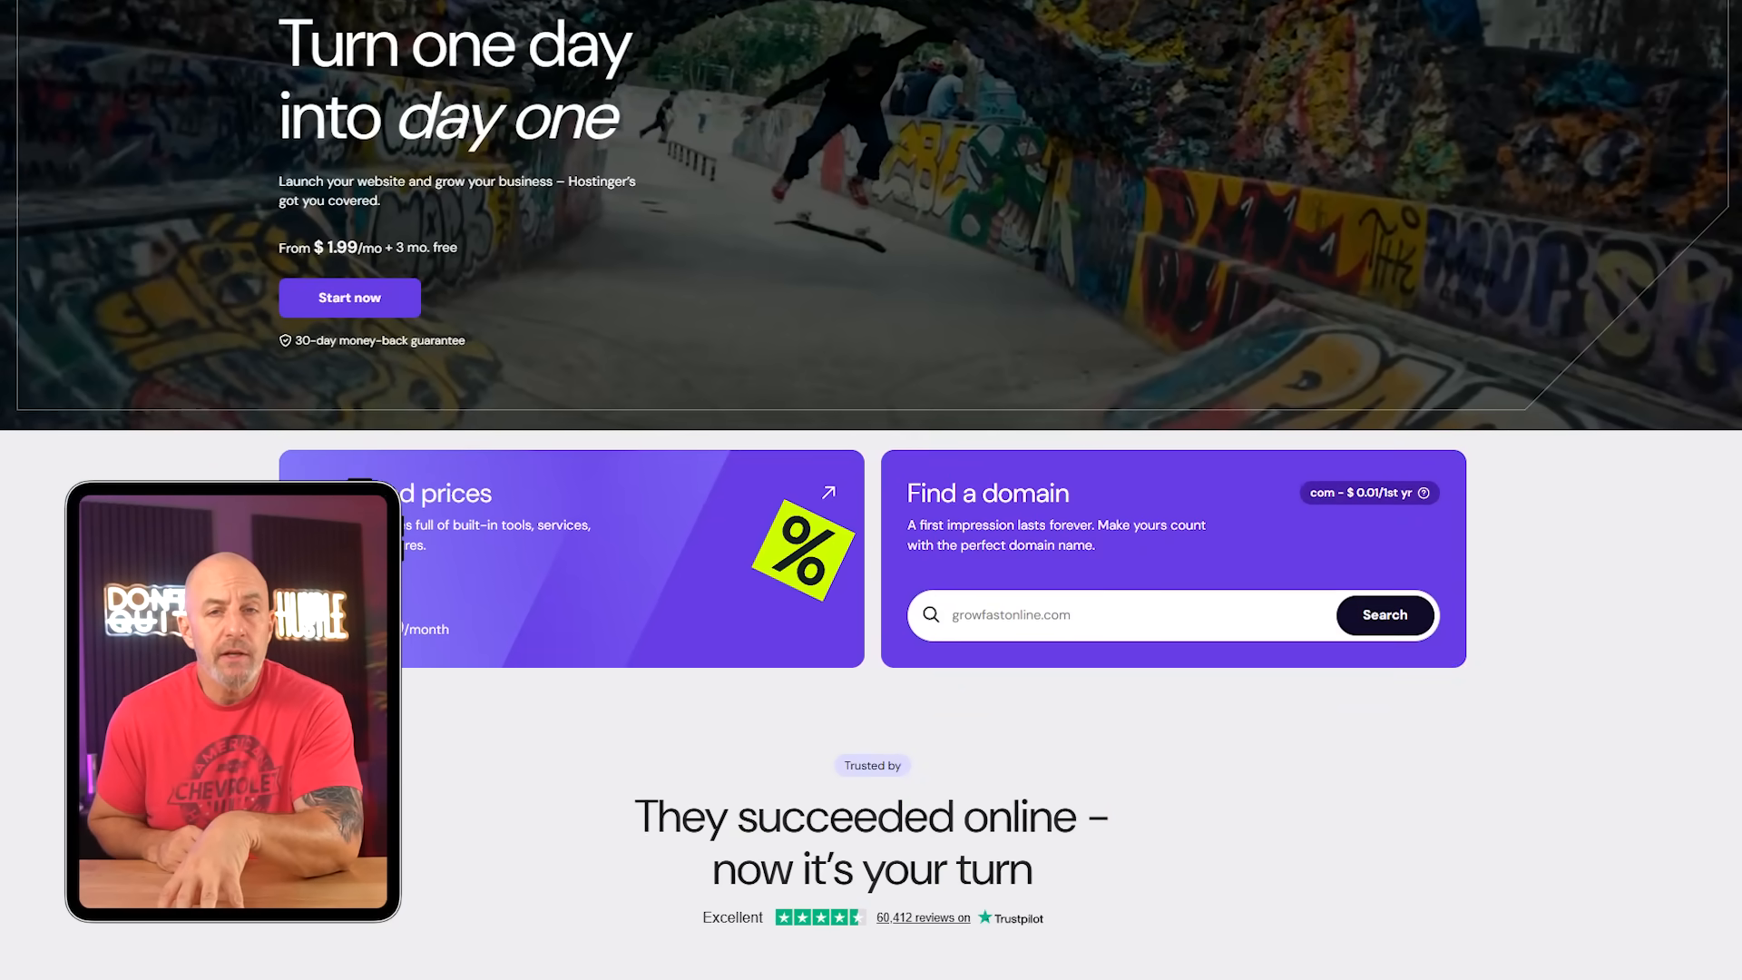
scroll(down, 3)
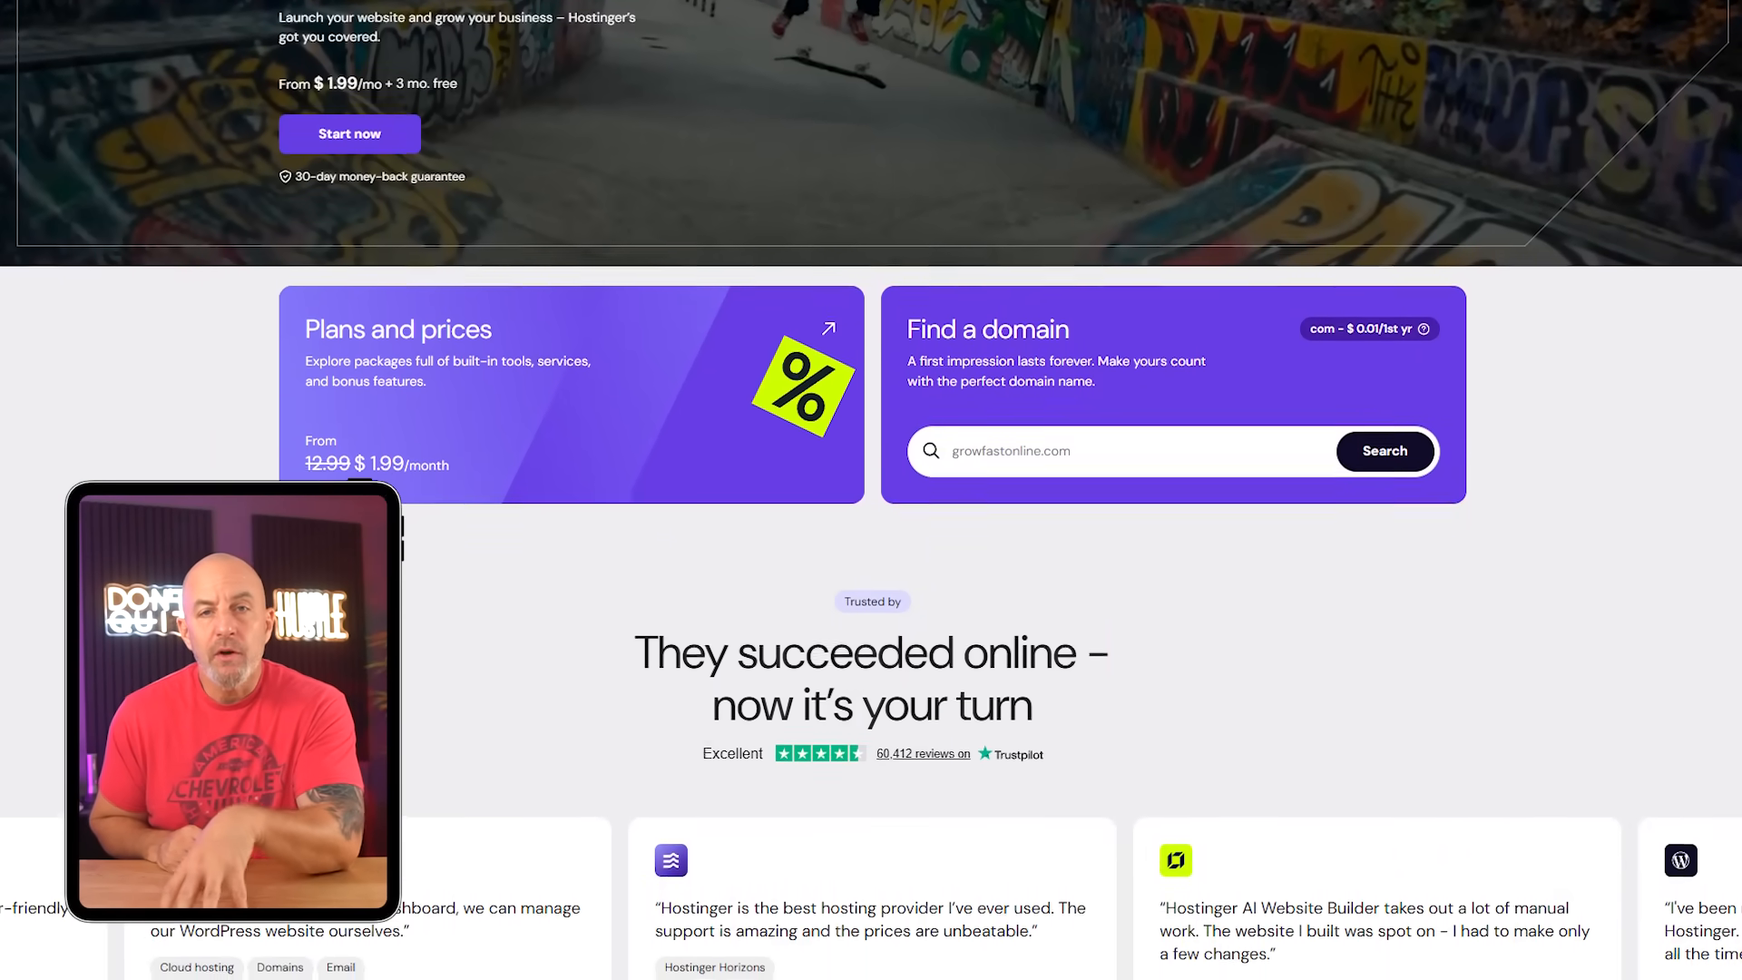
scroll(down, 3)
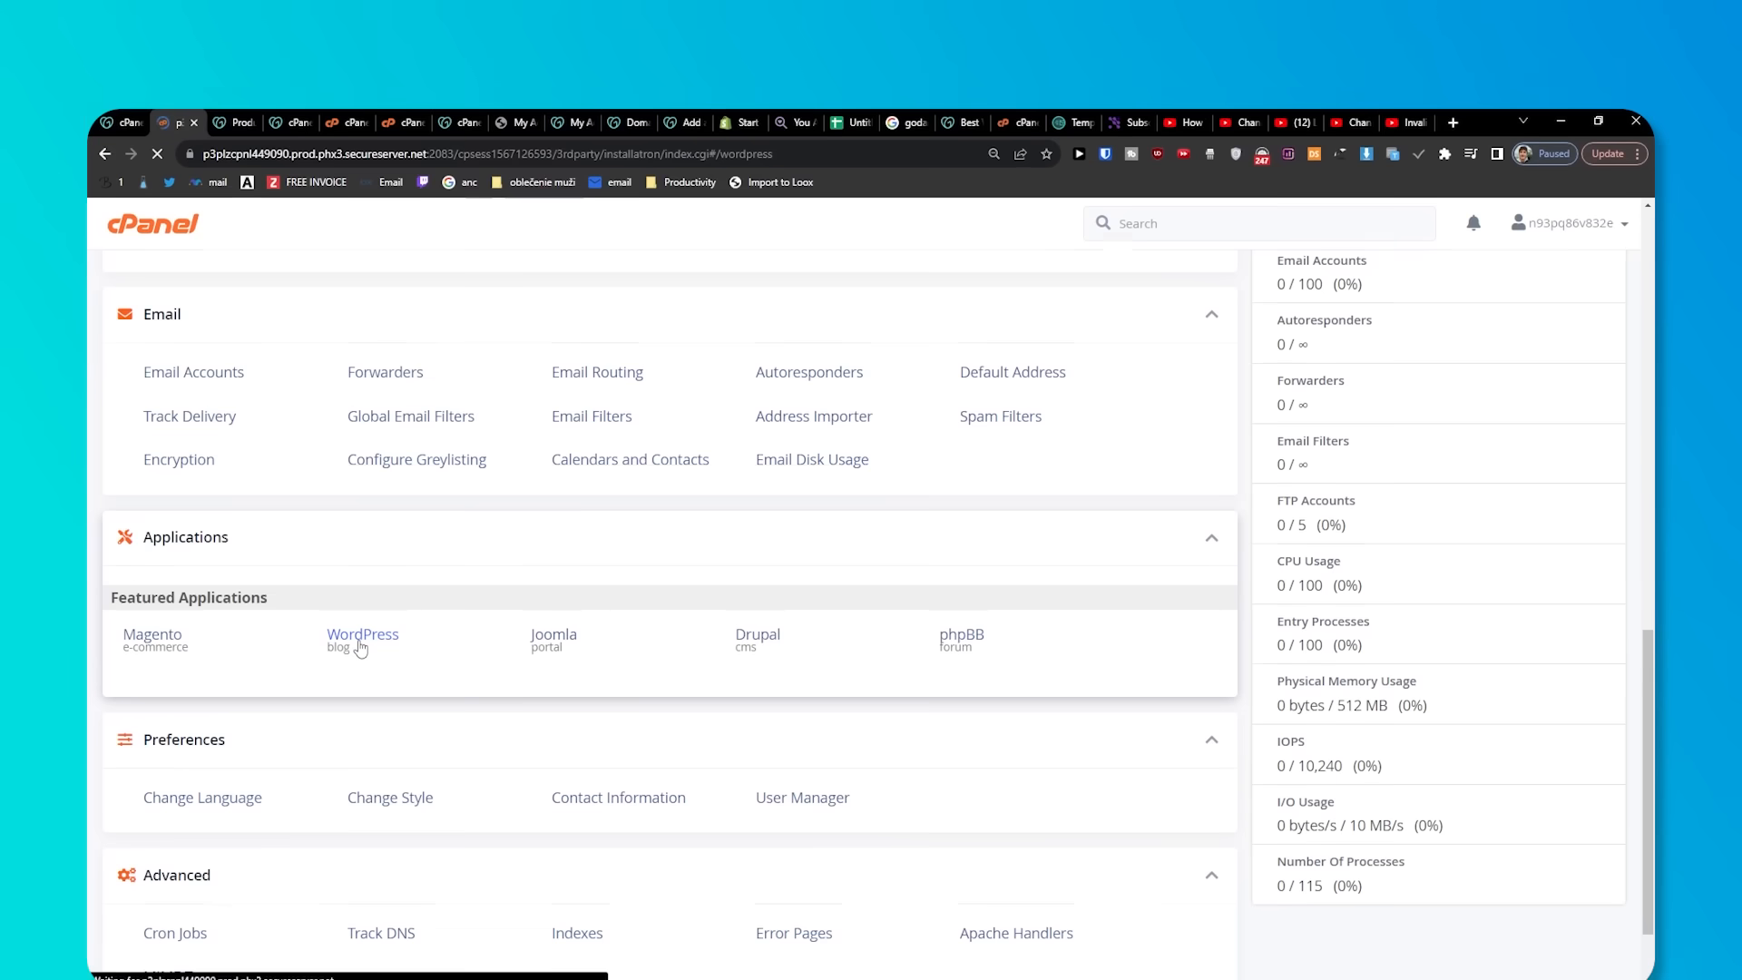
- Launch cPanel's WordPress installer, then scroll the wordpress.org free themes directory
click(362, 634)
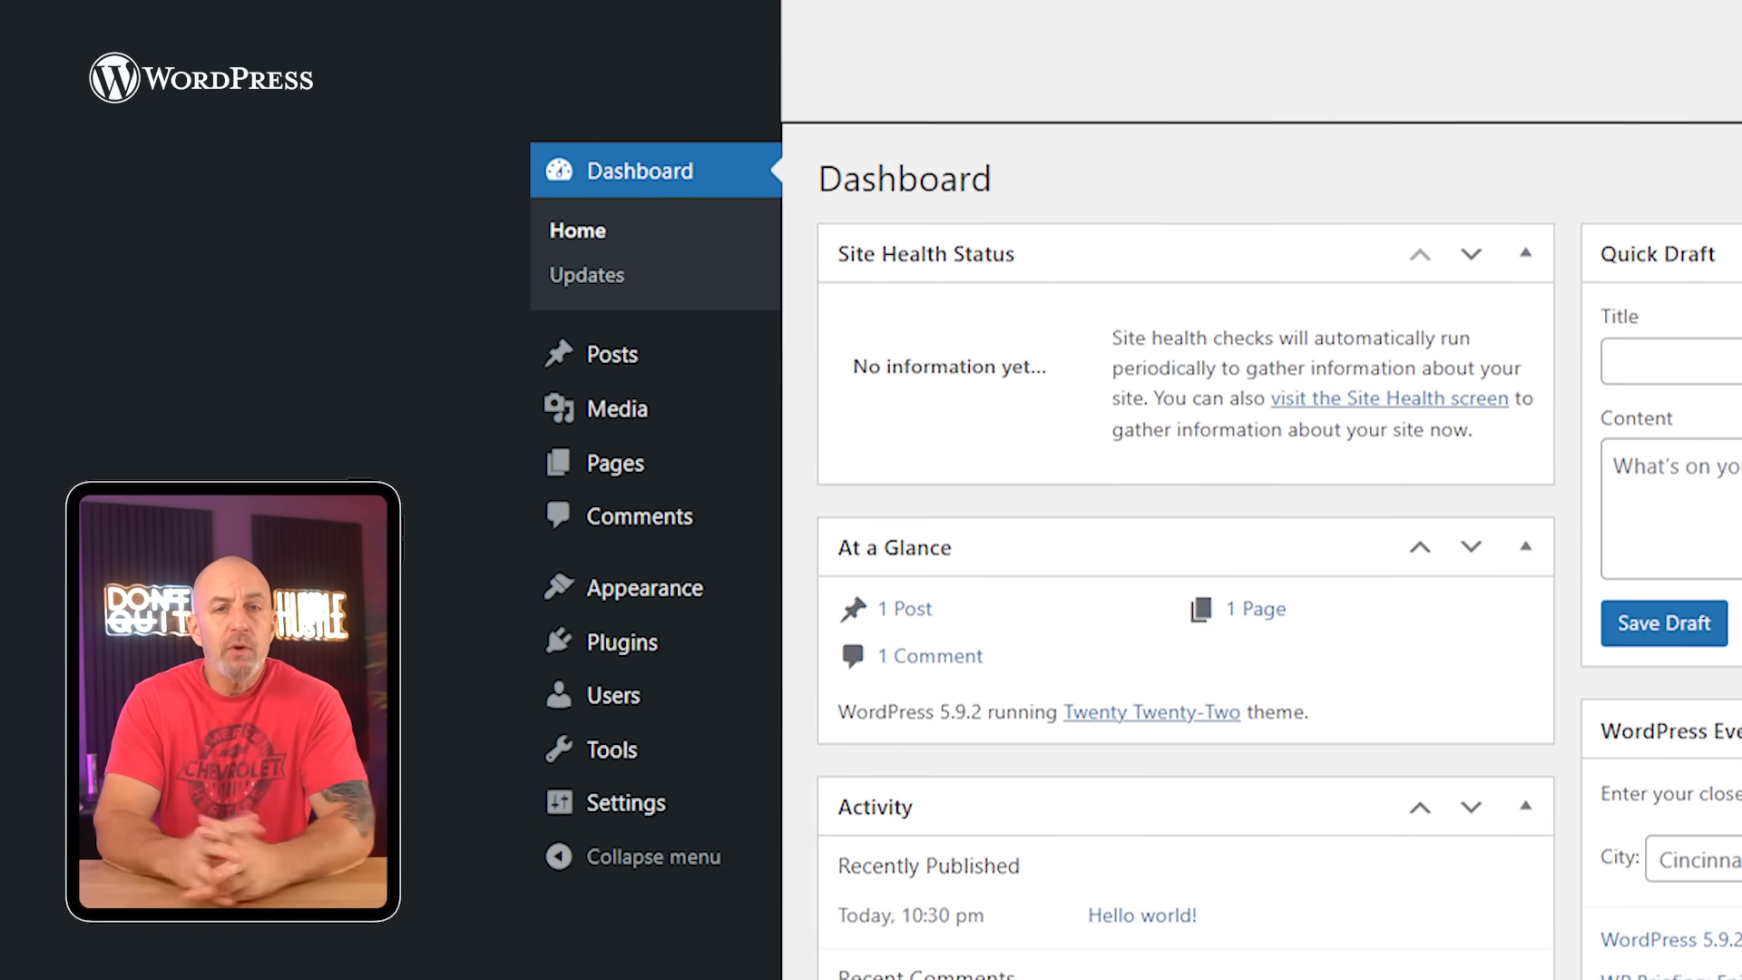
mouse_move(614, 464)
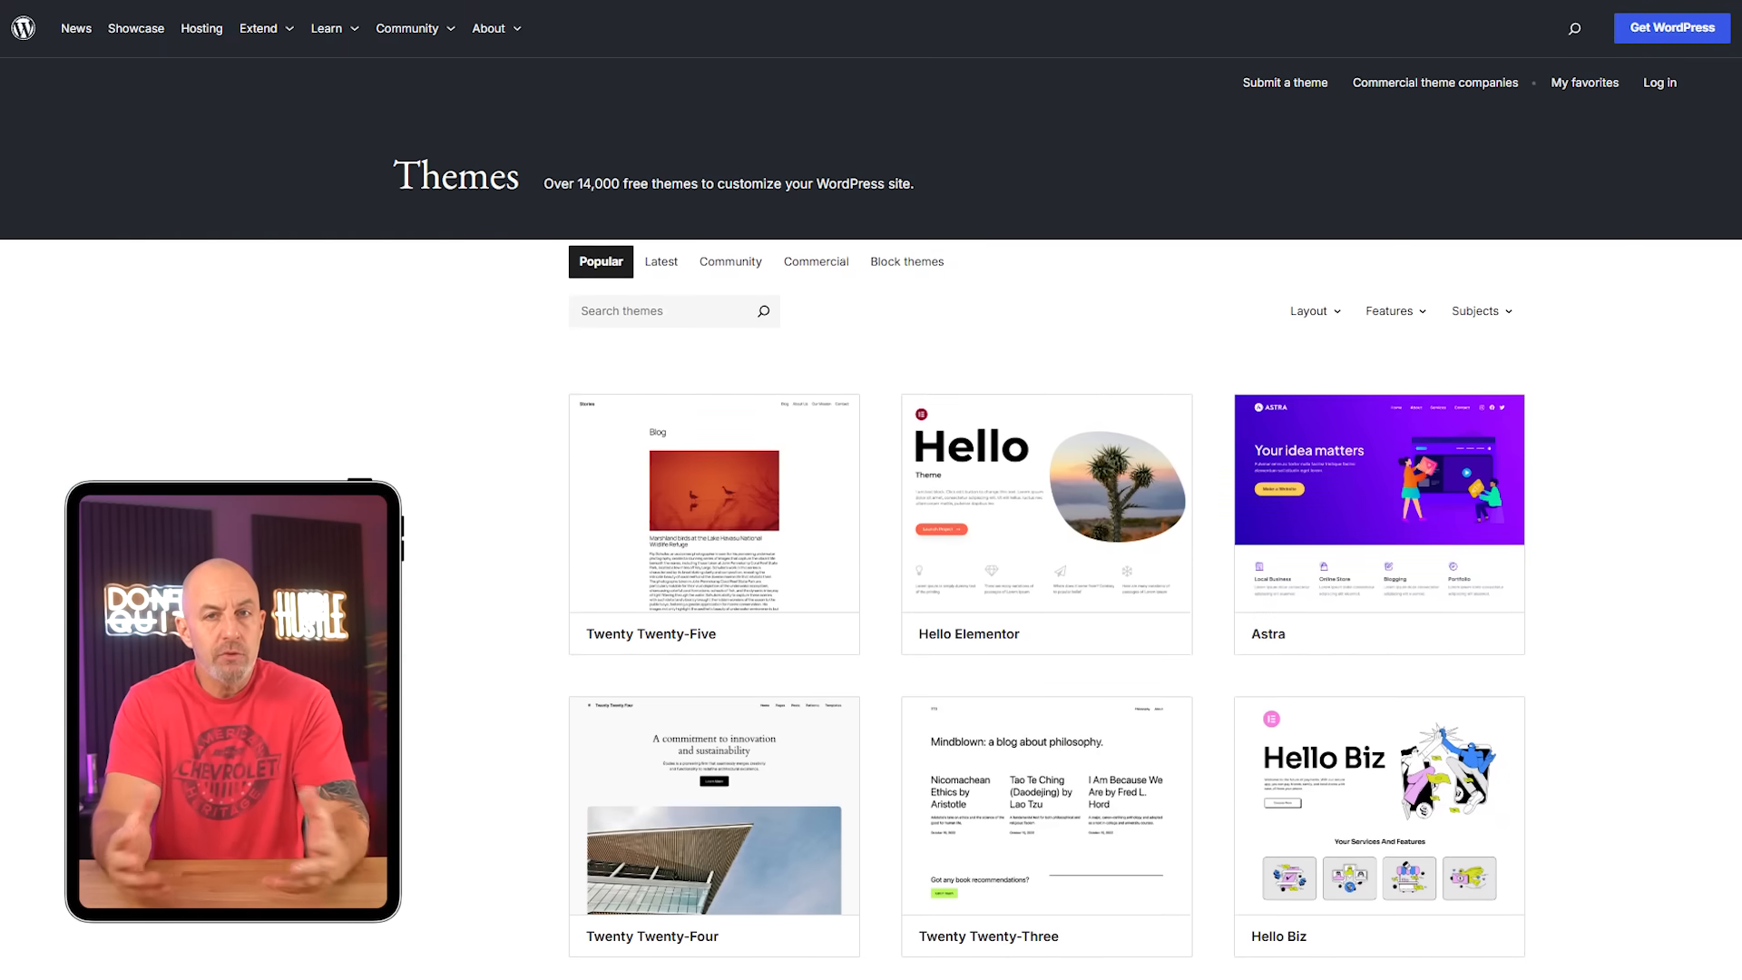
scroll(down, 3)
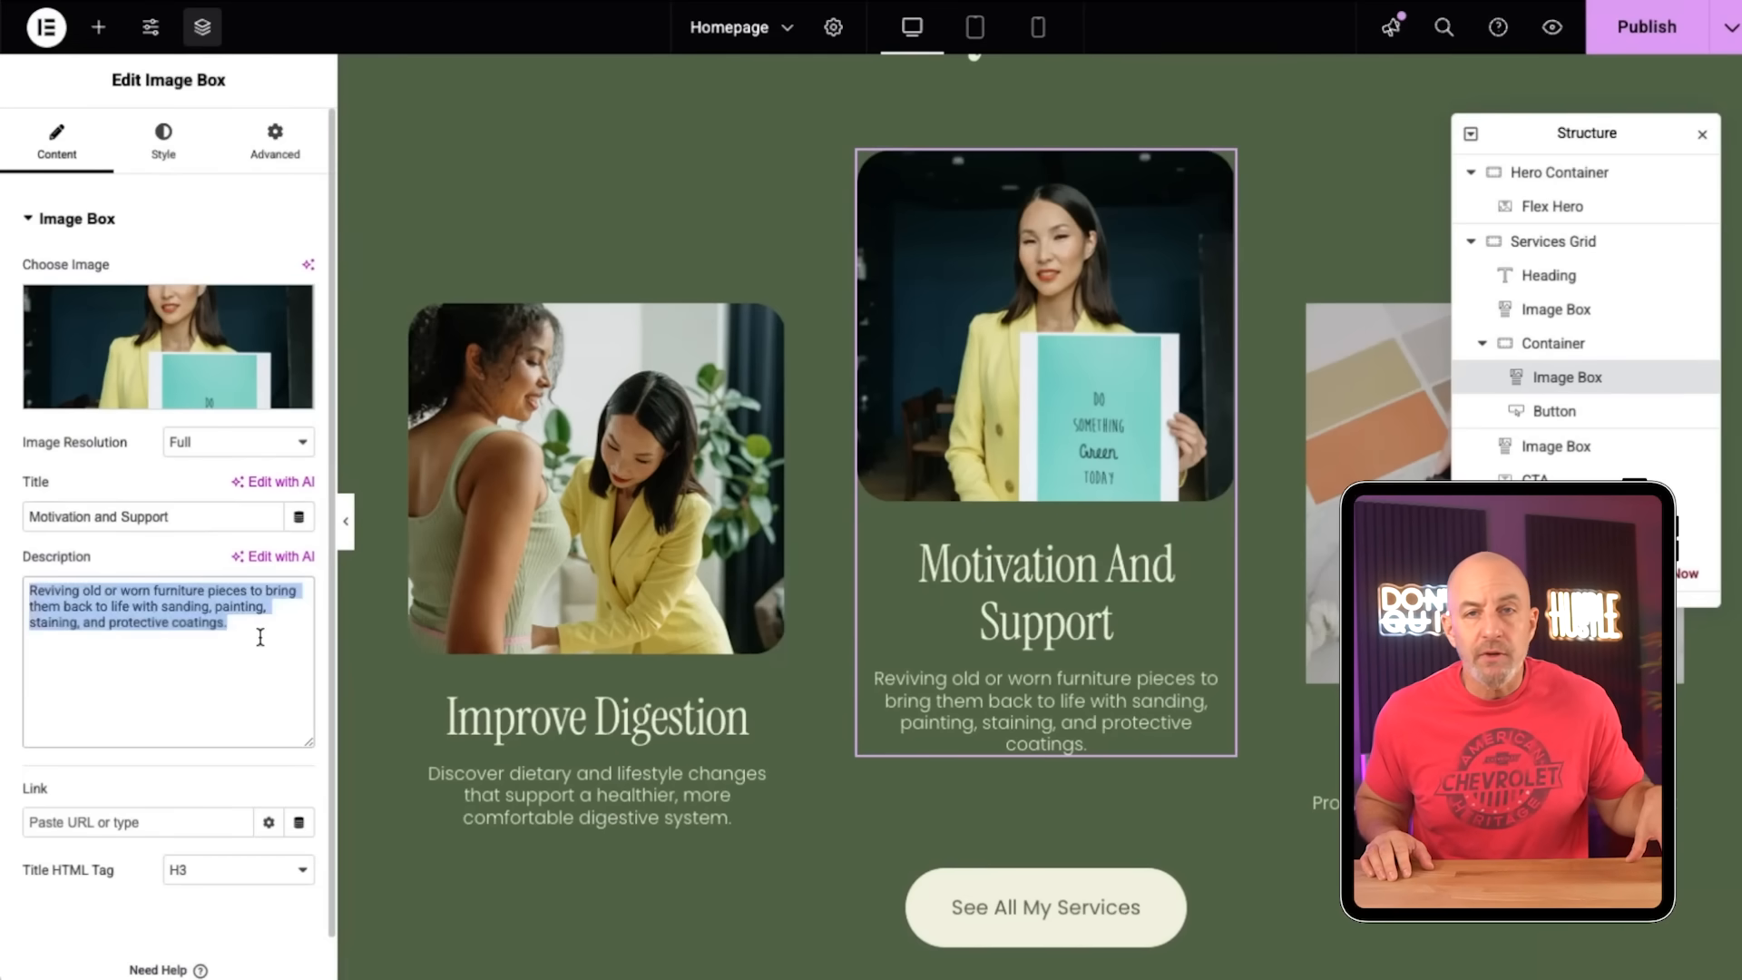
- Set the Image Box description to 'Get consistent guidance and encouragement to stay on track...' and browse SEO plugins
text(Get consistent guidance and encouragement to stay on track with your wellness journey.)
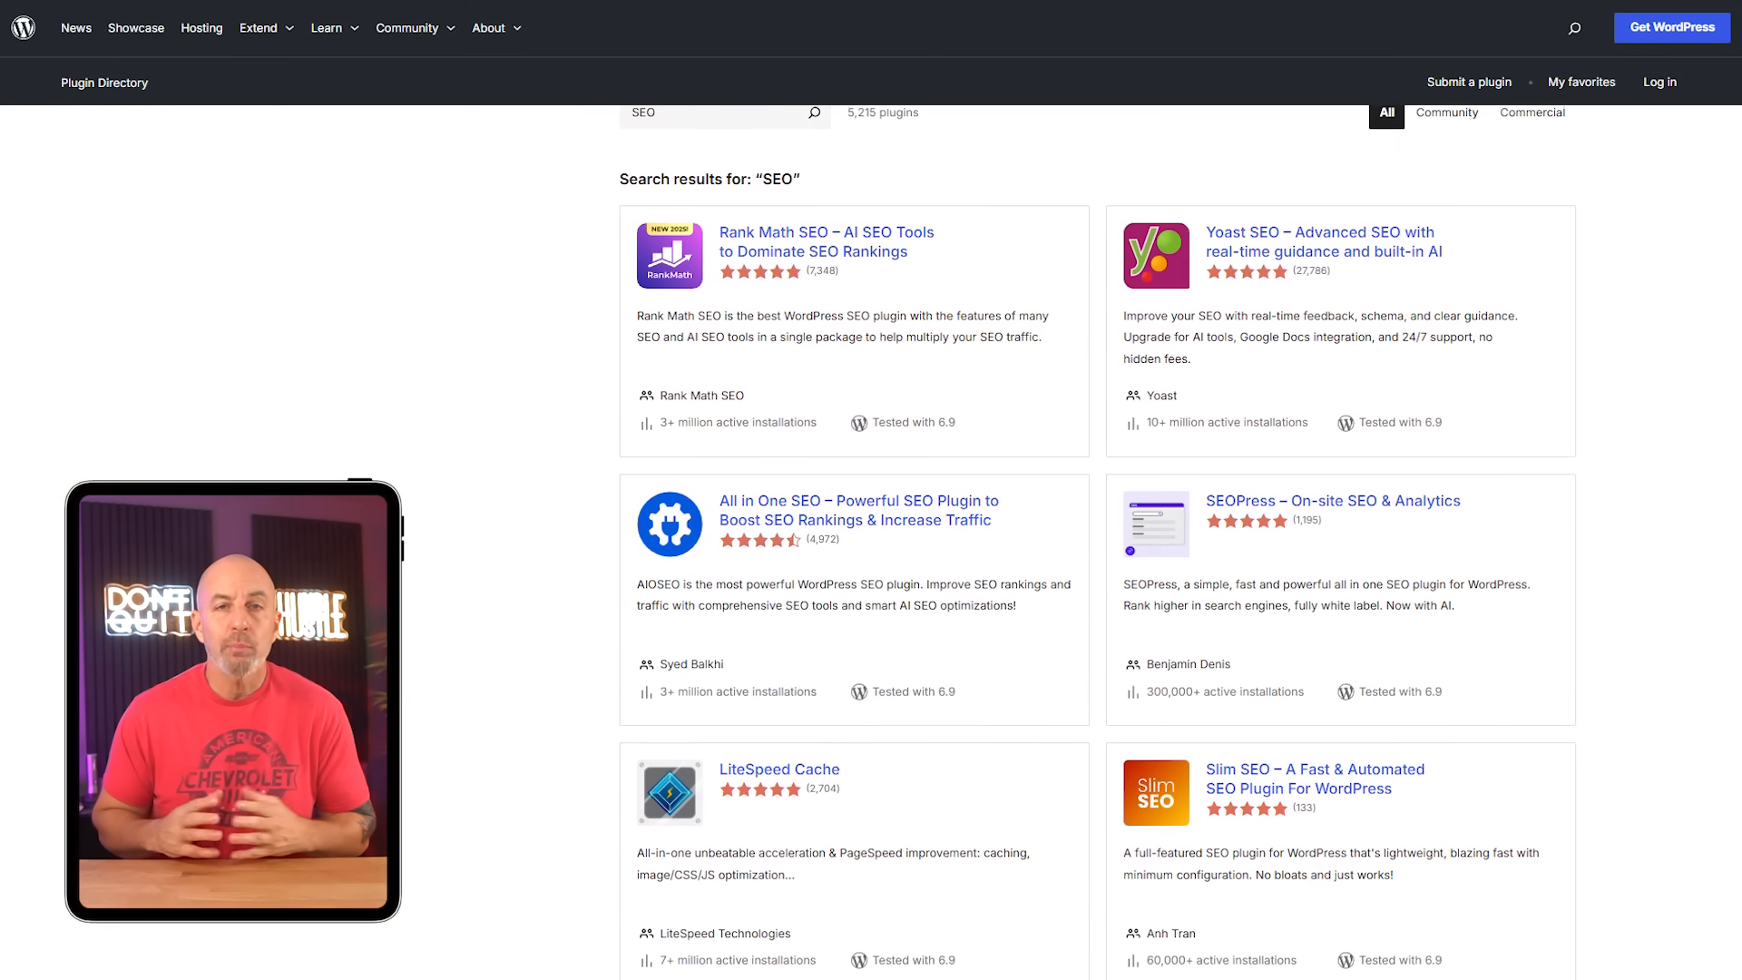
scroll(down, 3)
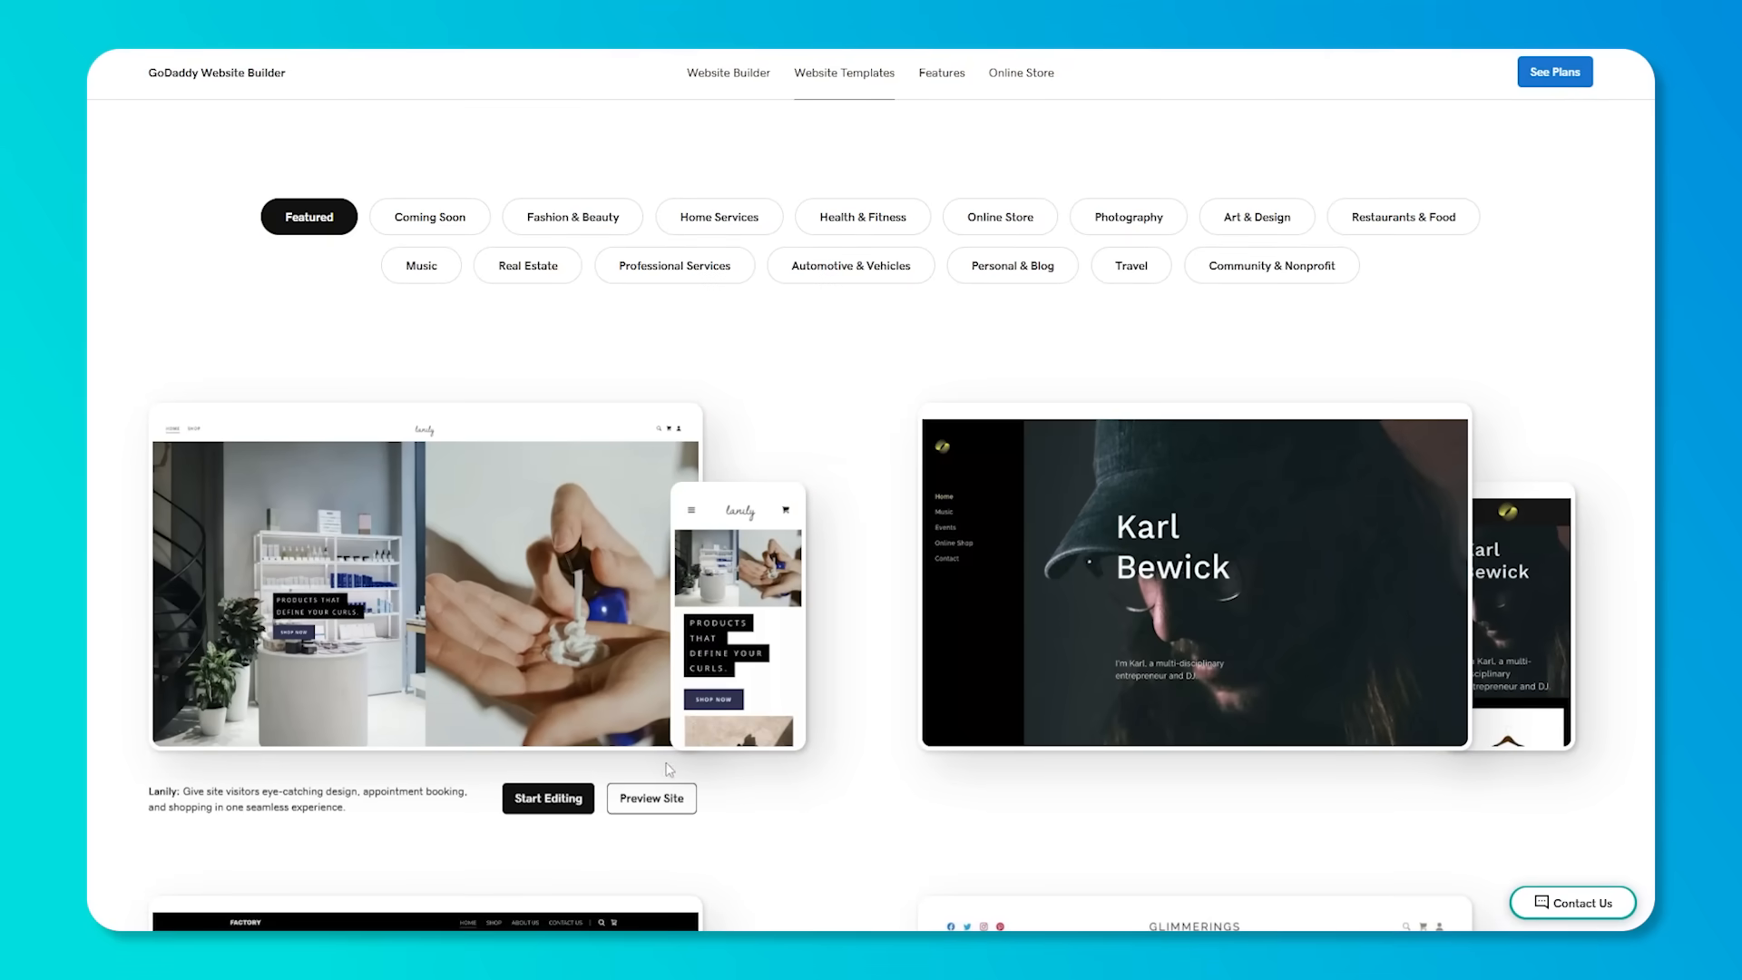
- Select the Huangshan mountain photo from the Media Library, then bring up the Featured image picker
click(652, 798)
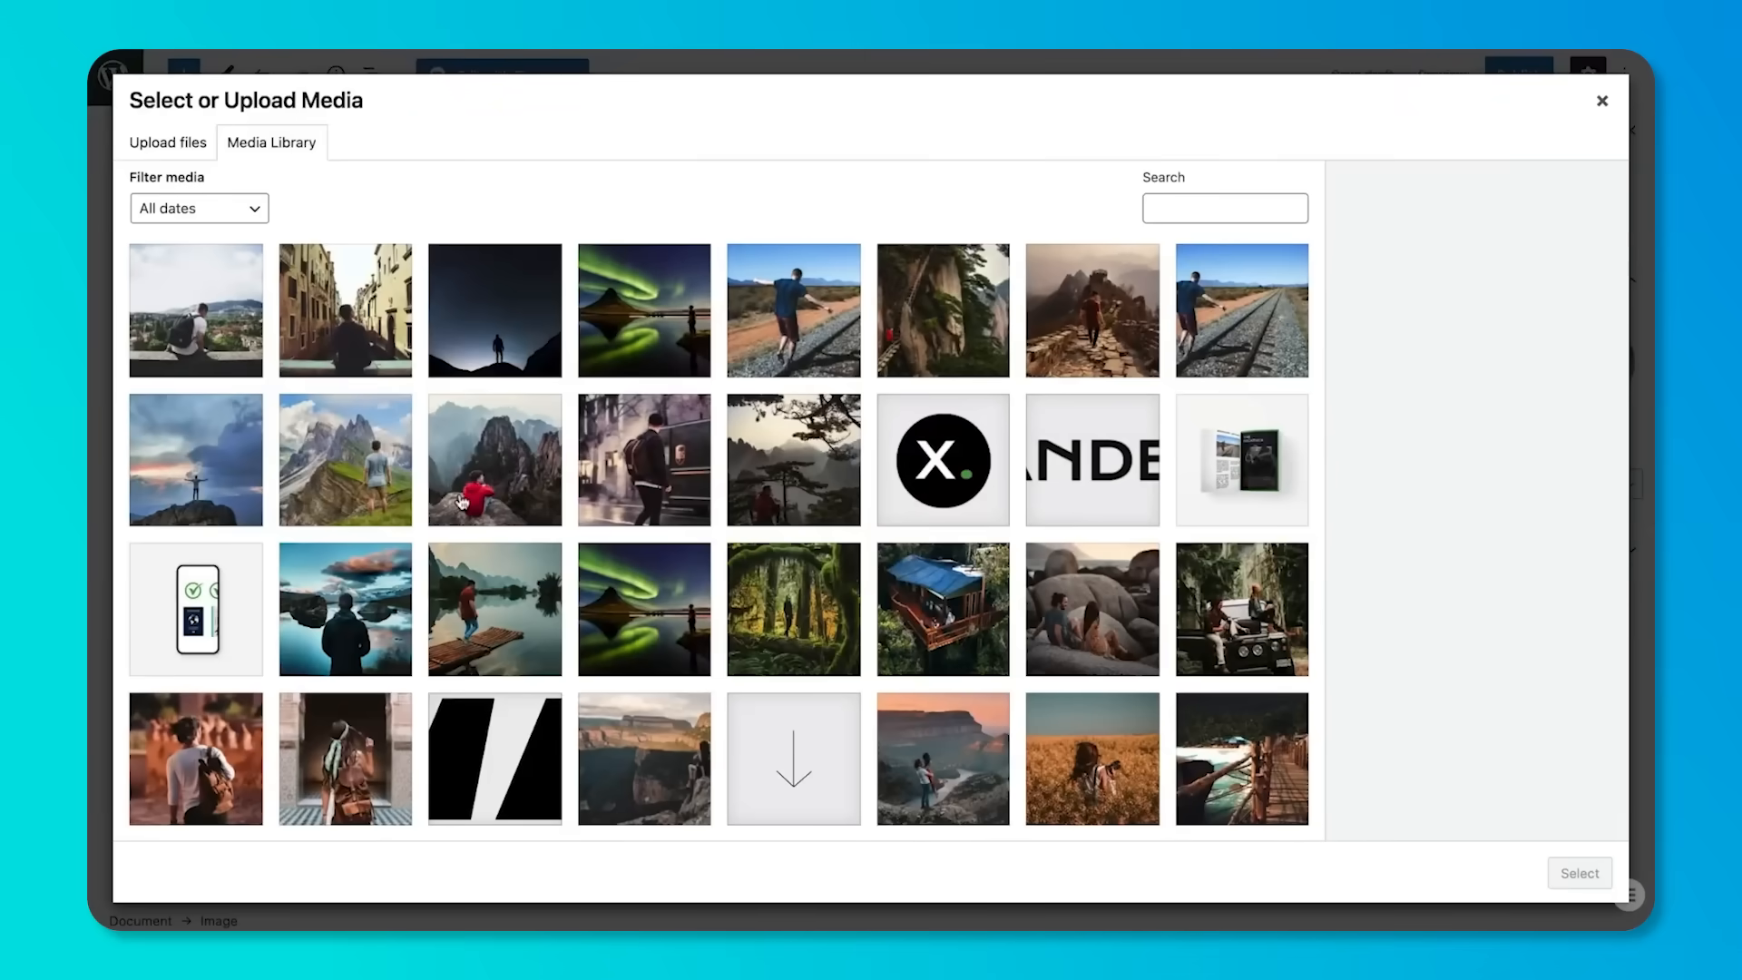
click(941, 310)
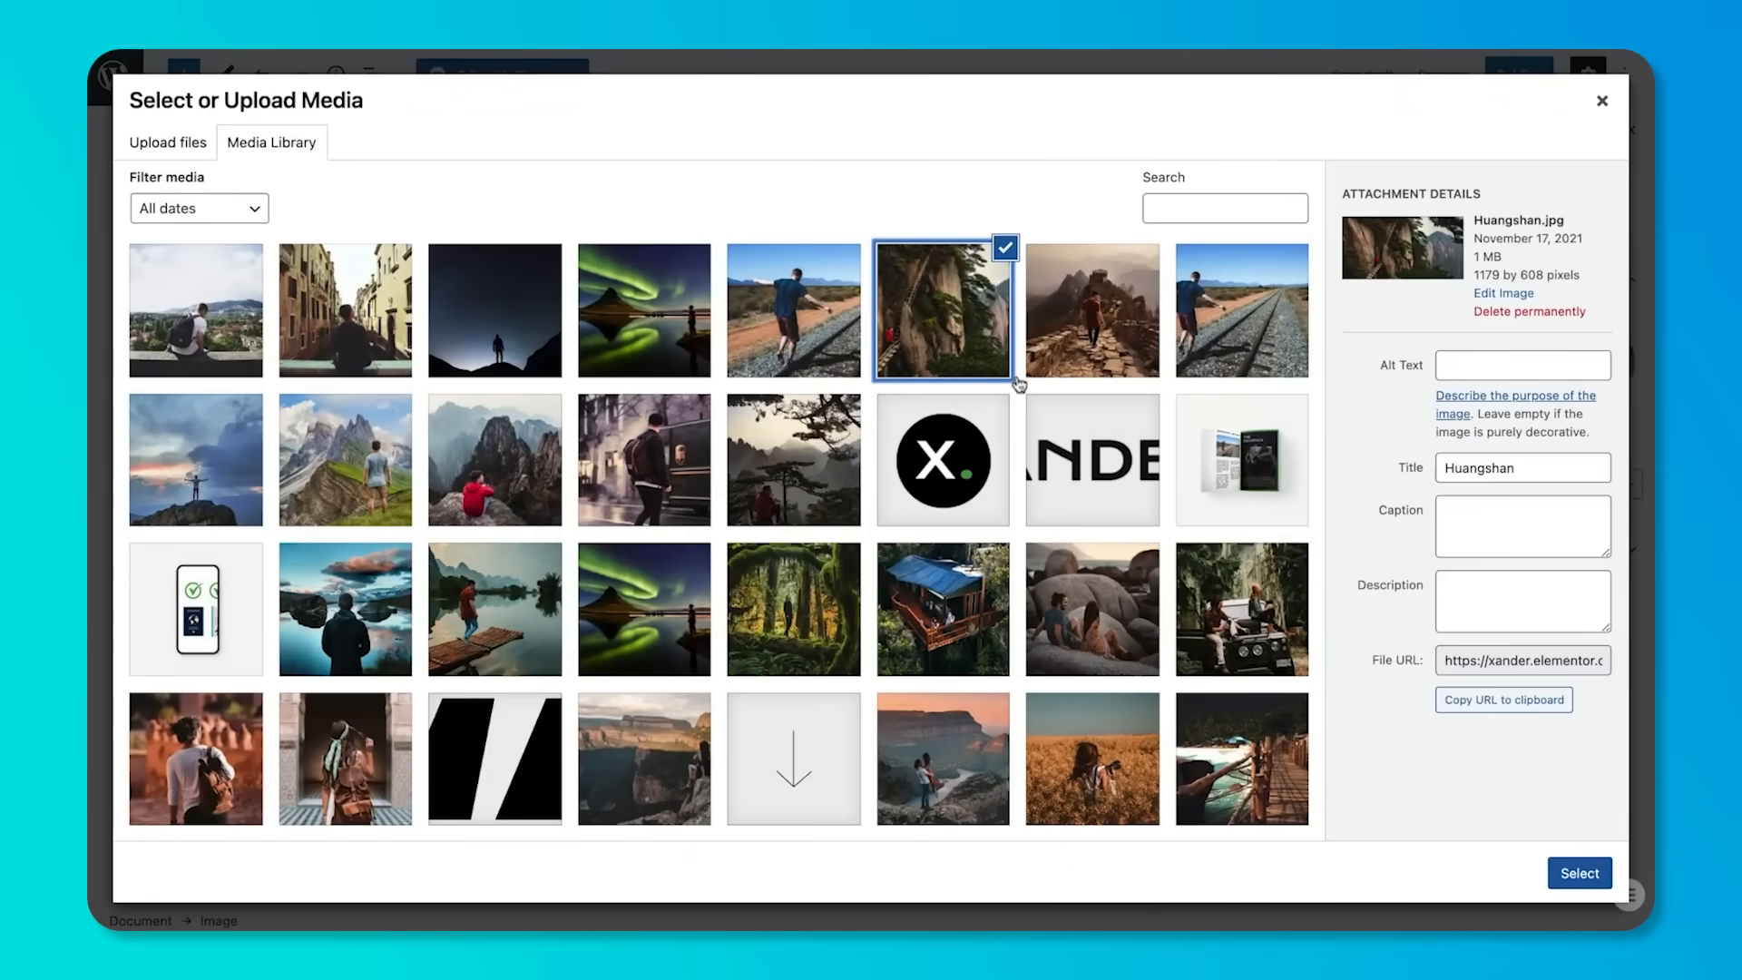
click(1578, 871)
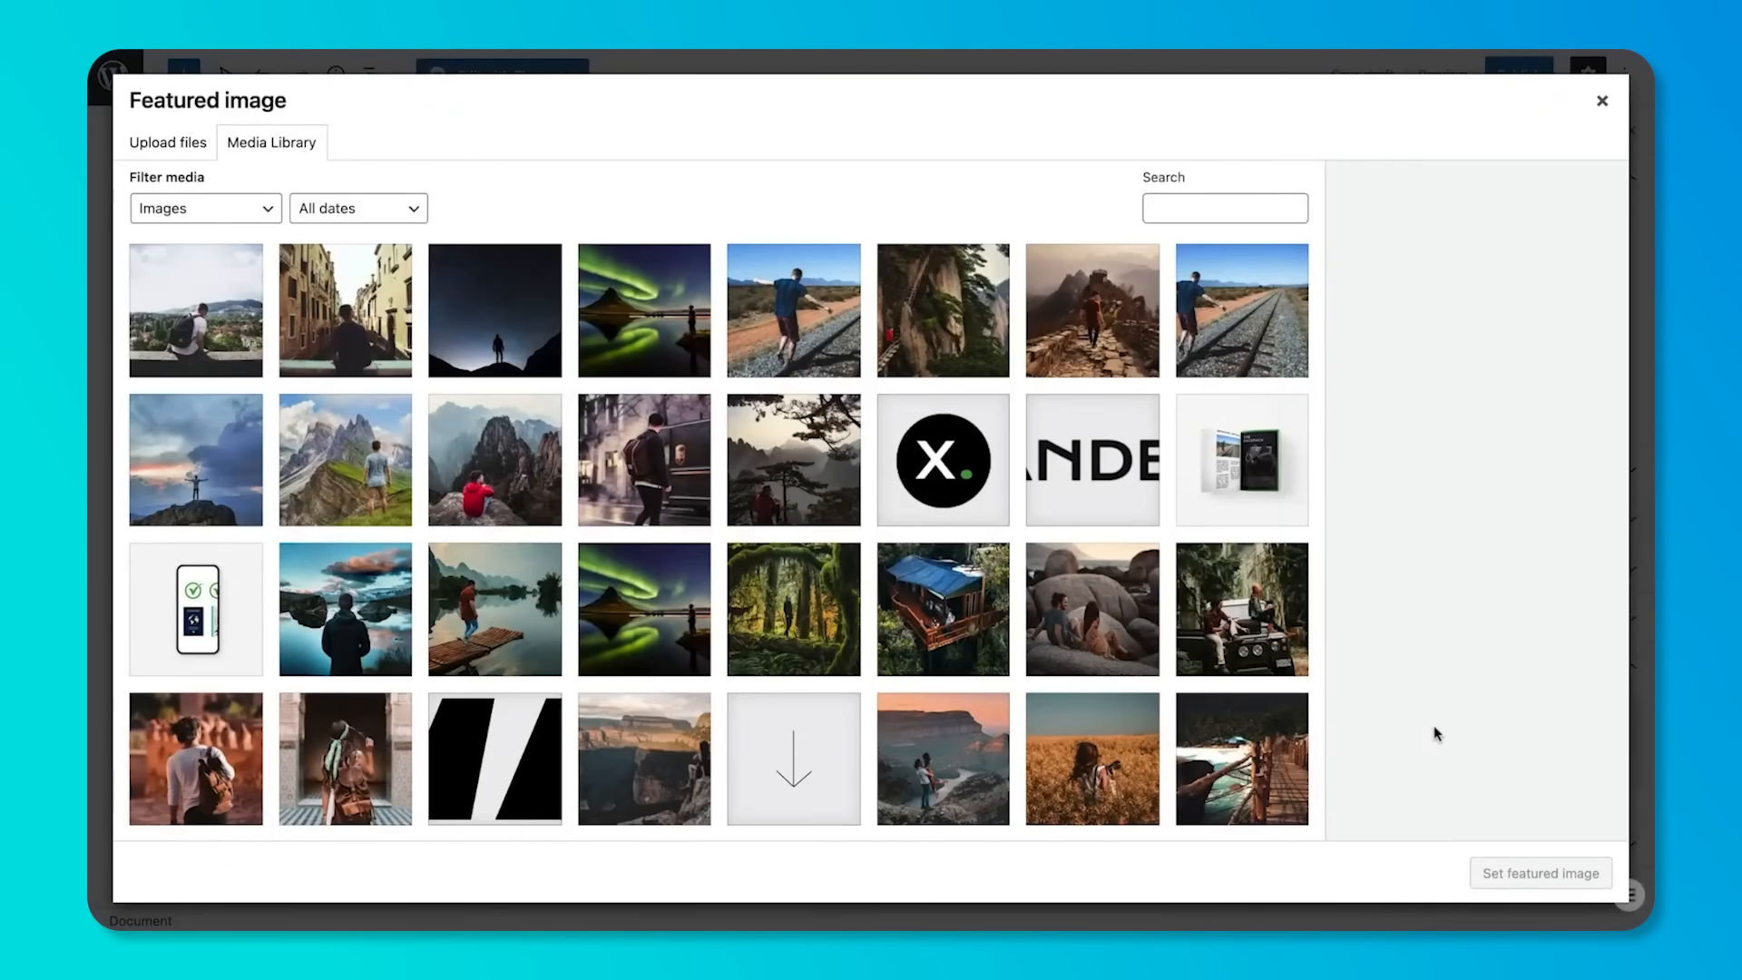
click(1090, 310)
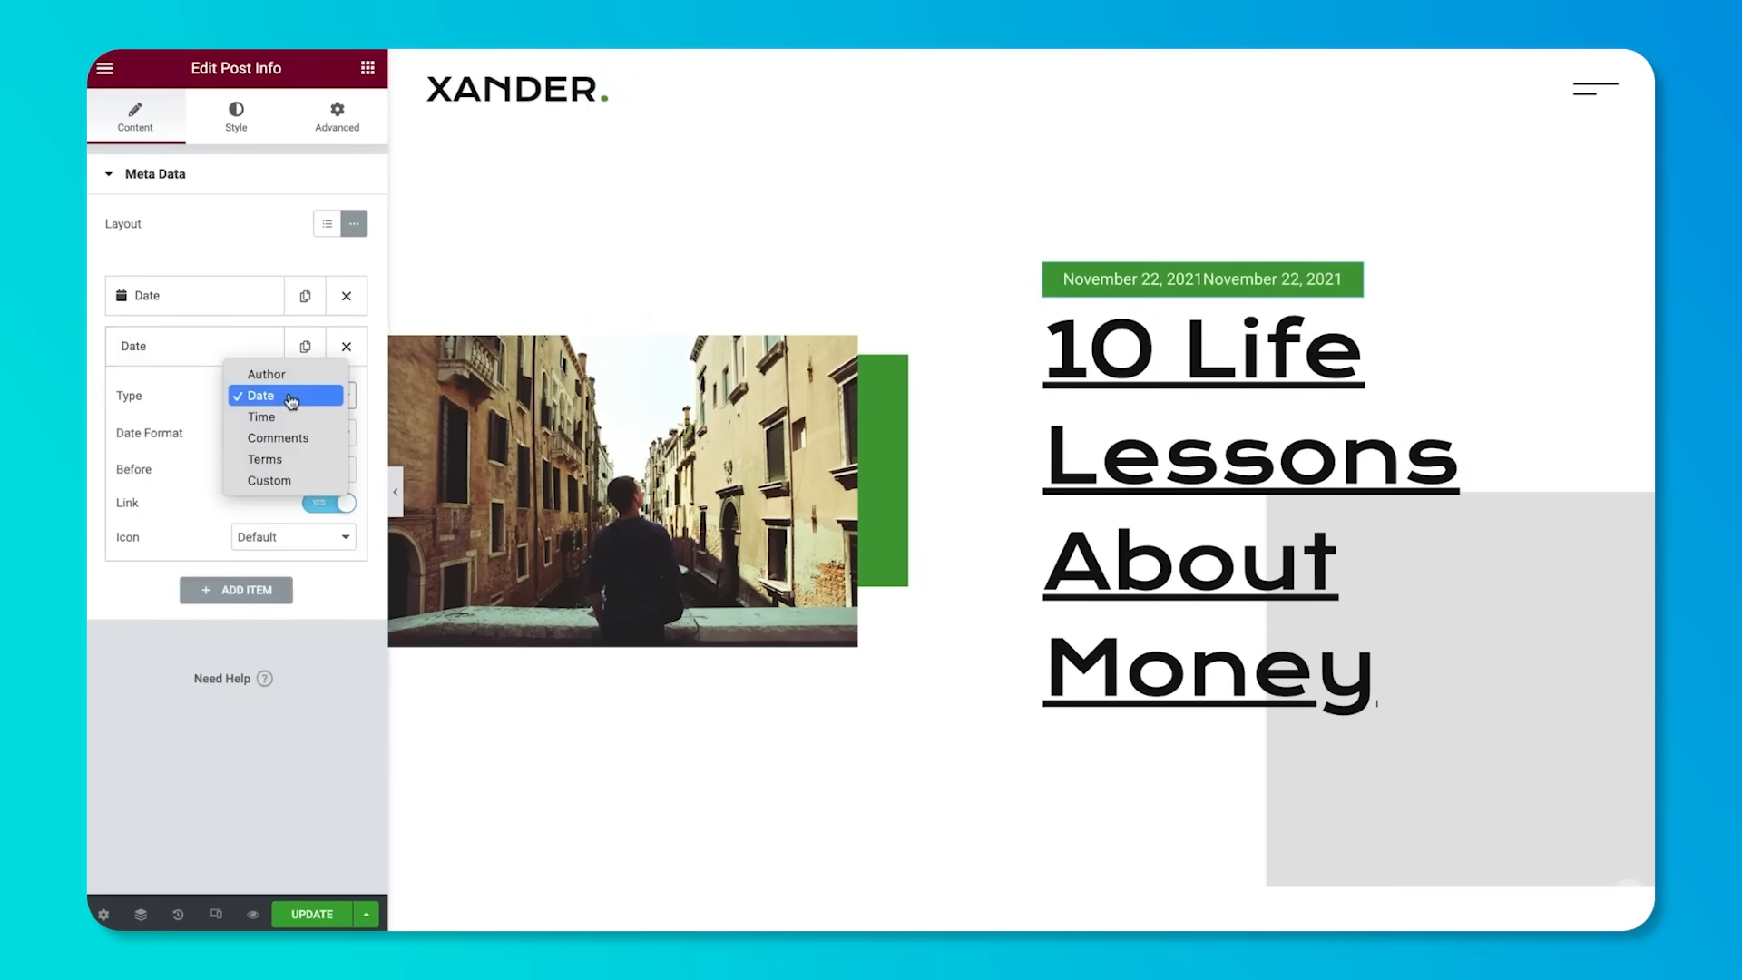
- Set the second post info meta data item's type to Date
click(264, 459)
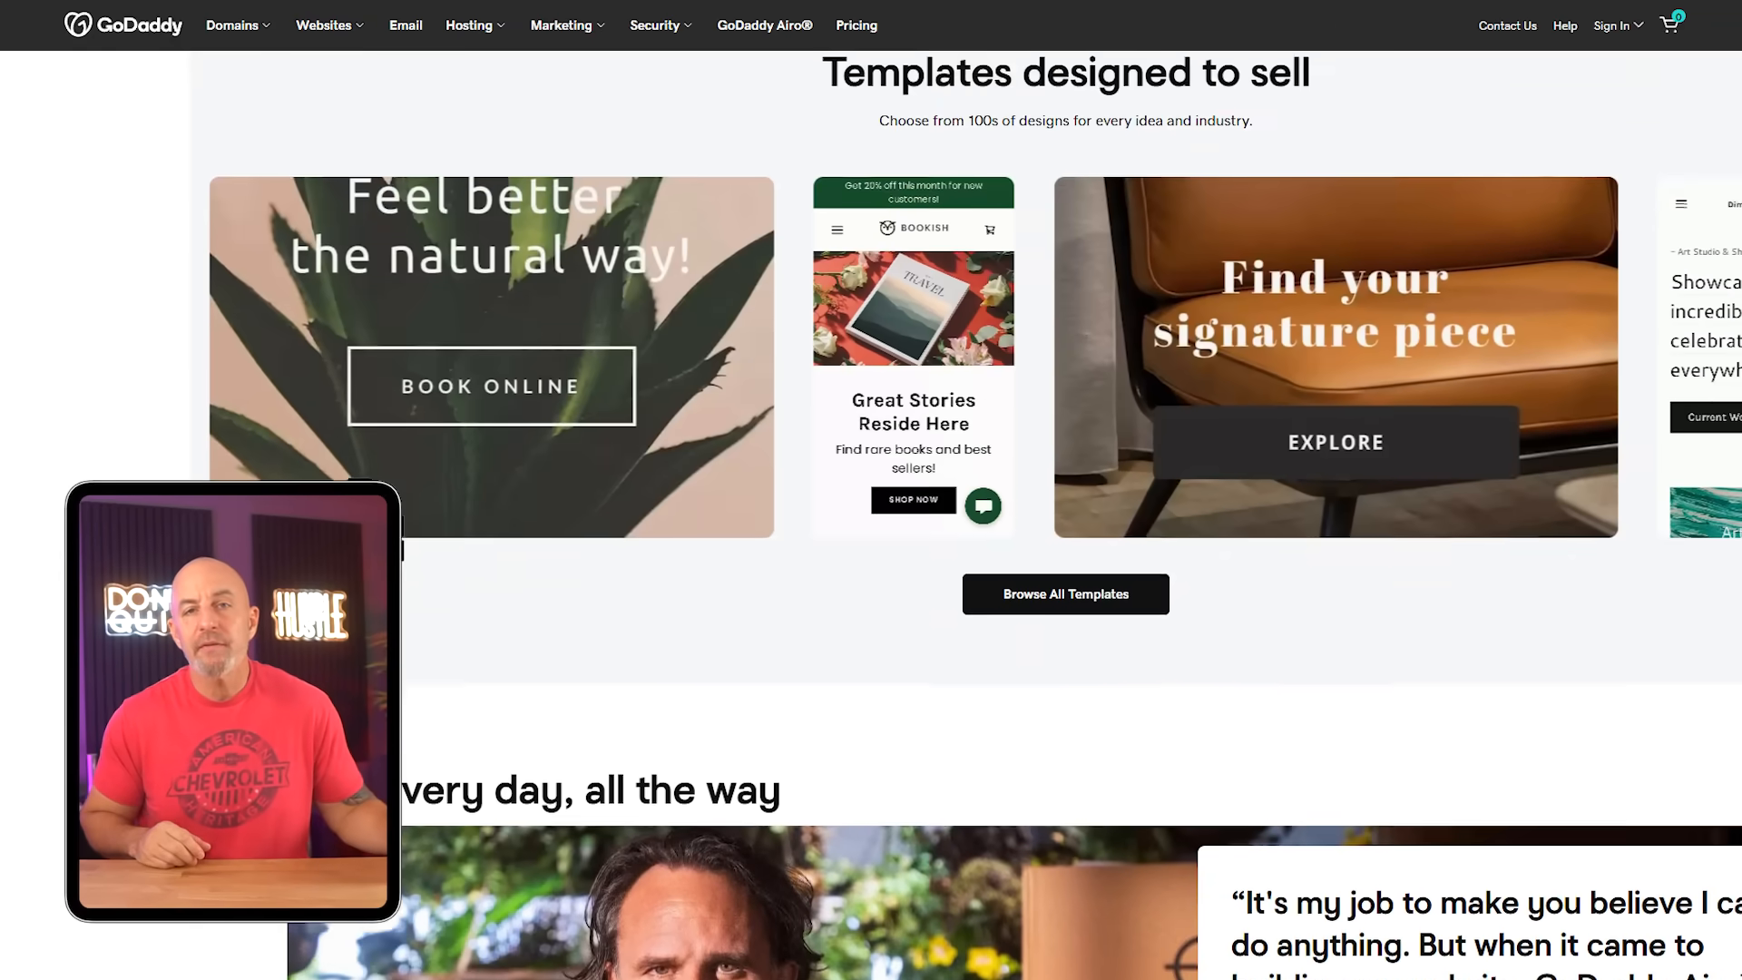
scroll(down, 3)
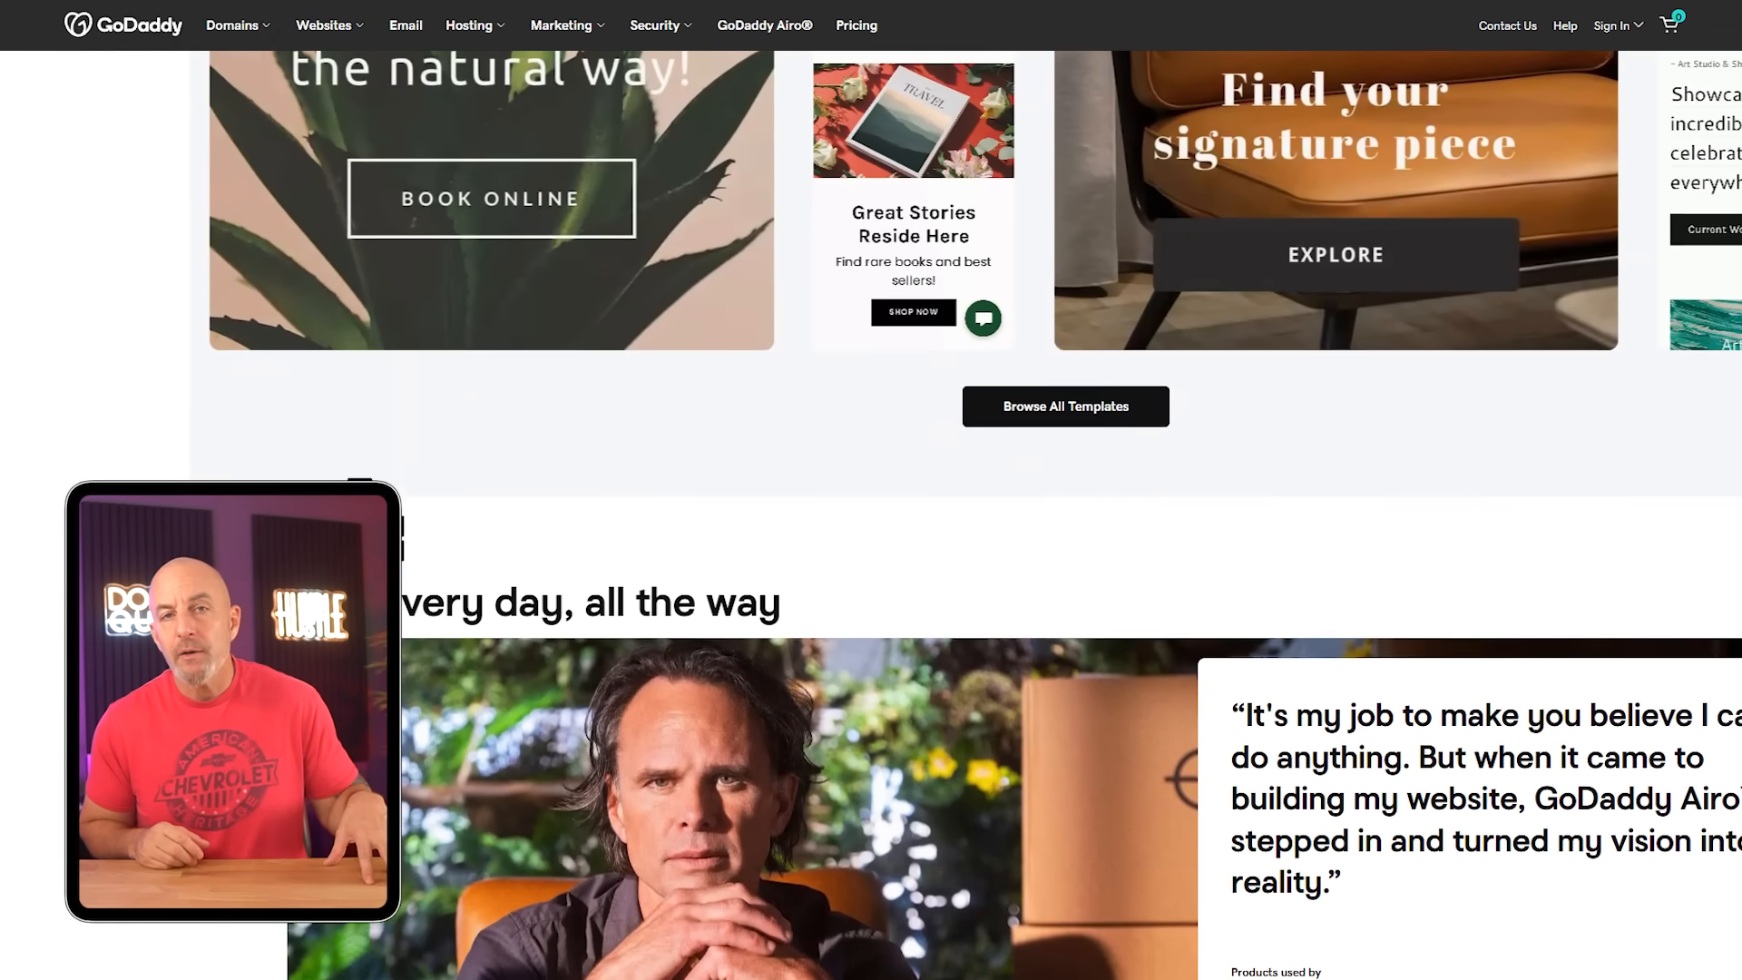
scroll(down, 3)
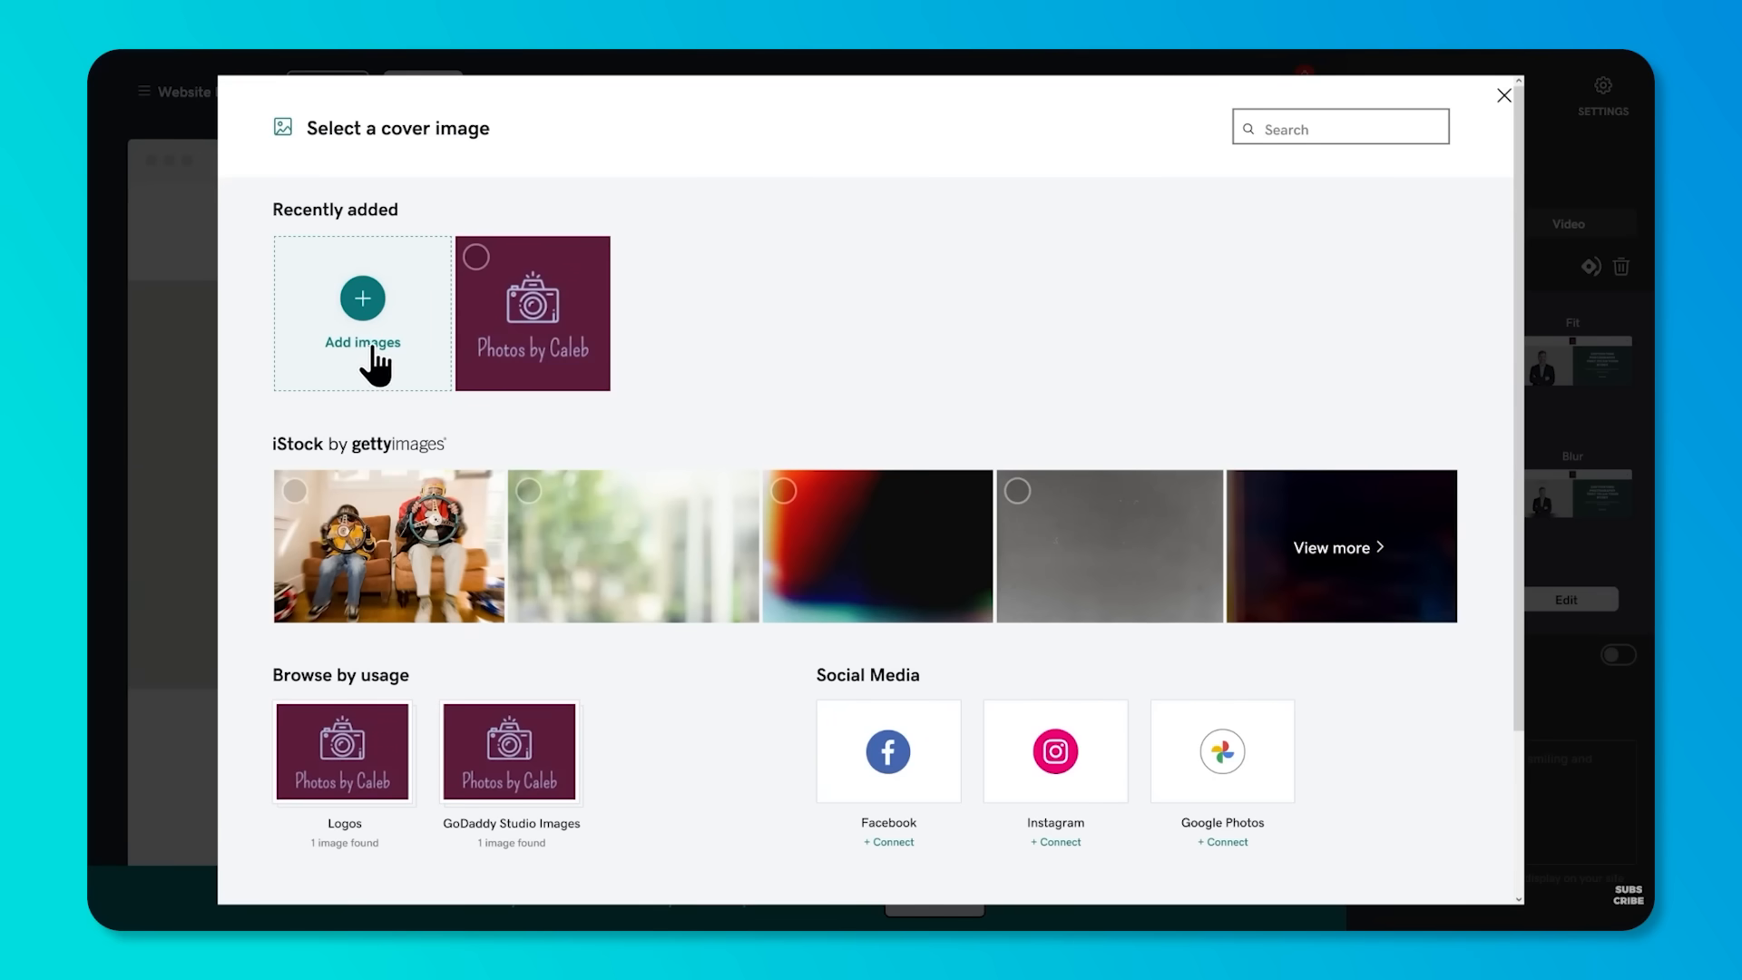
- Upload a camera photo and select it as the GoDaddy Website Builder cover image
click(362, 312)
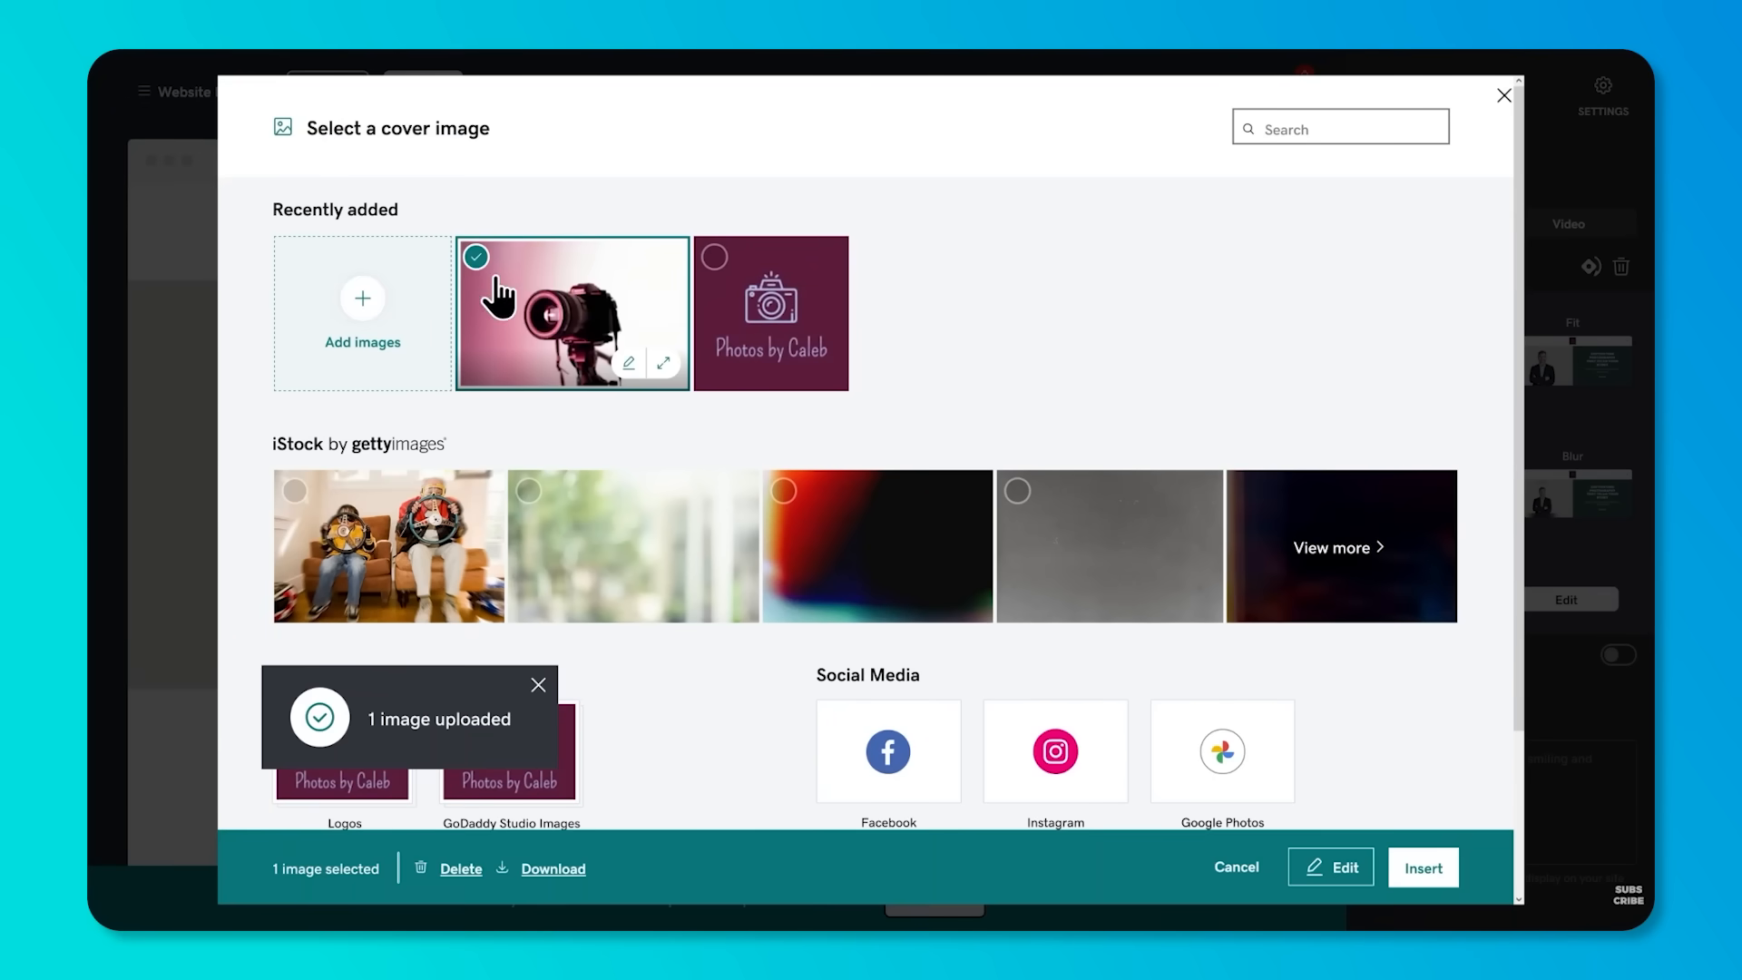
click(1421, 867)
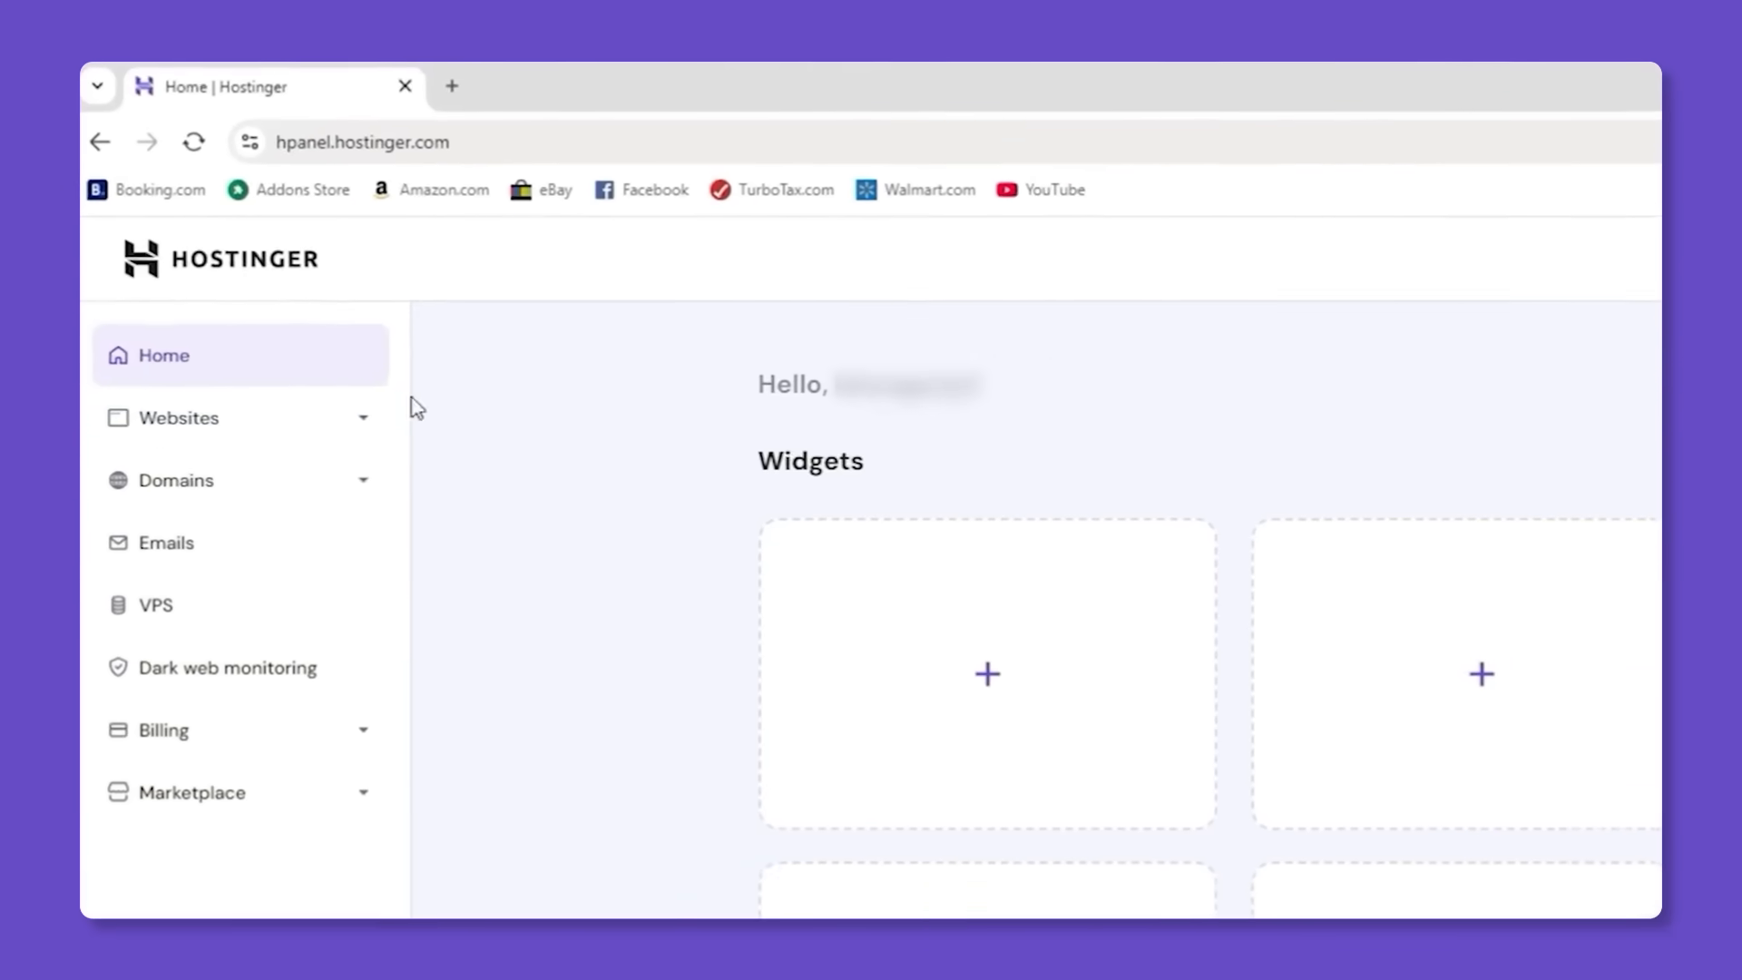
- Expand Websites in the hPanel sidebar and show the Websites list
click(179, 417)
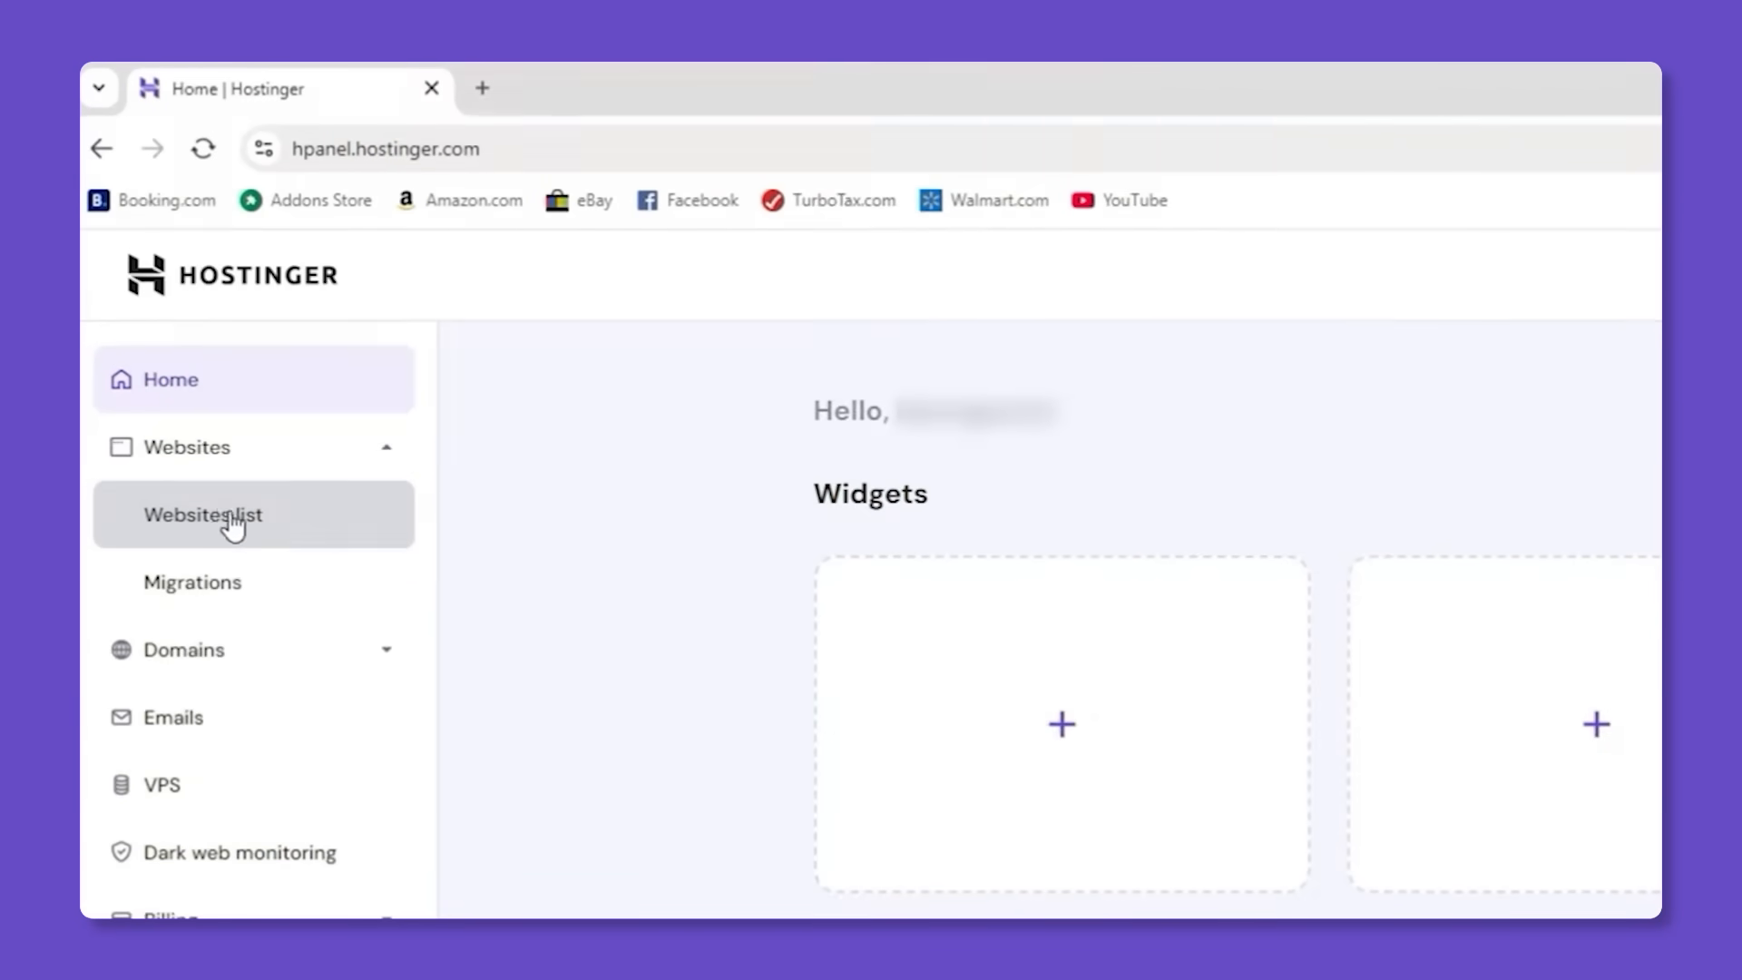
click(203, 514)
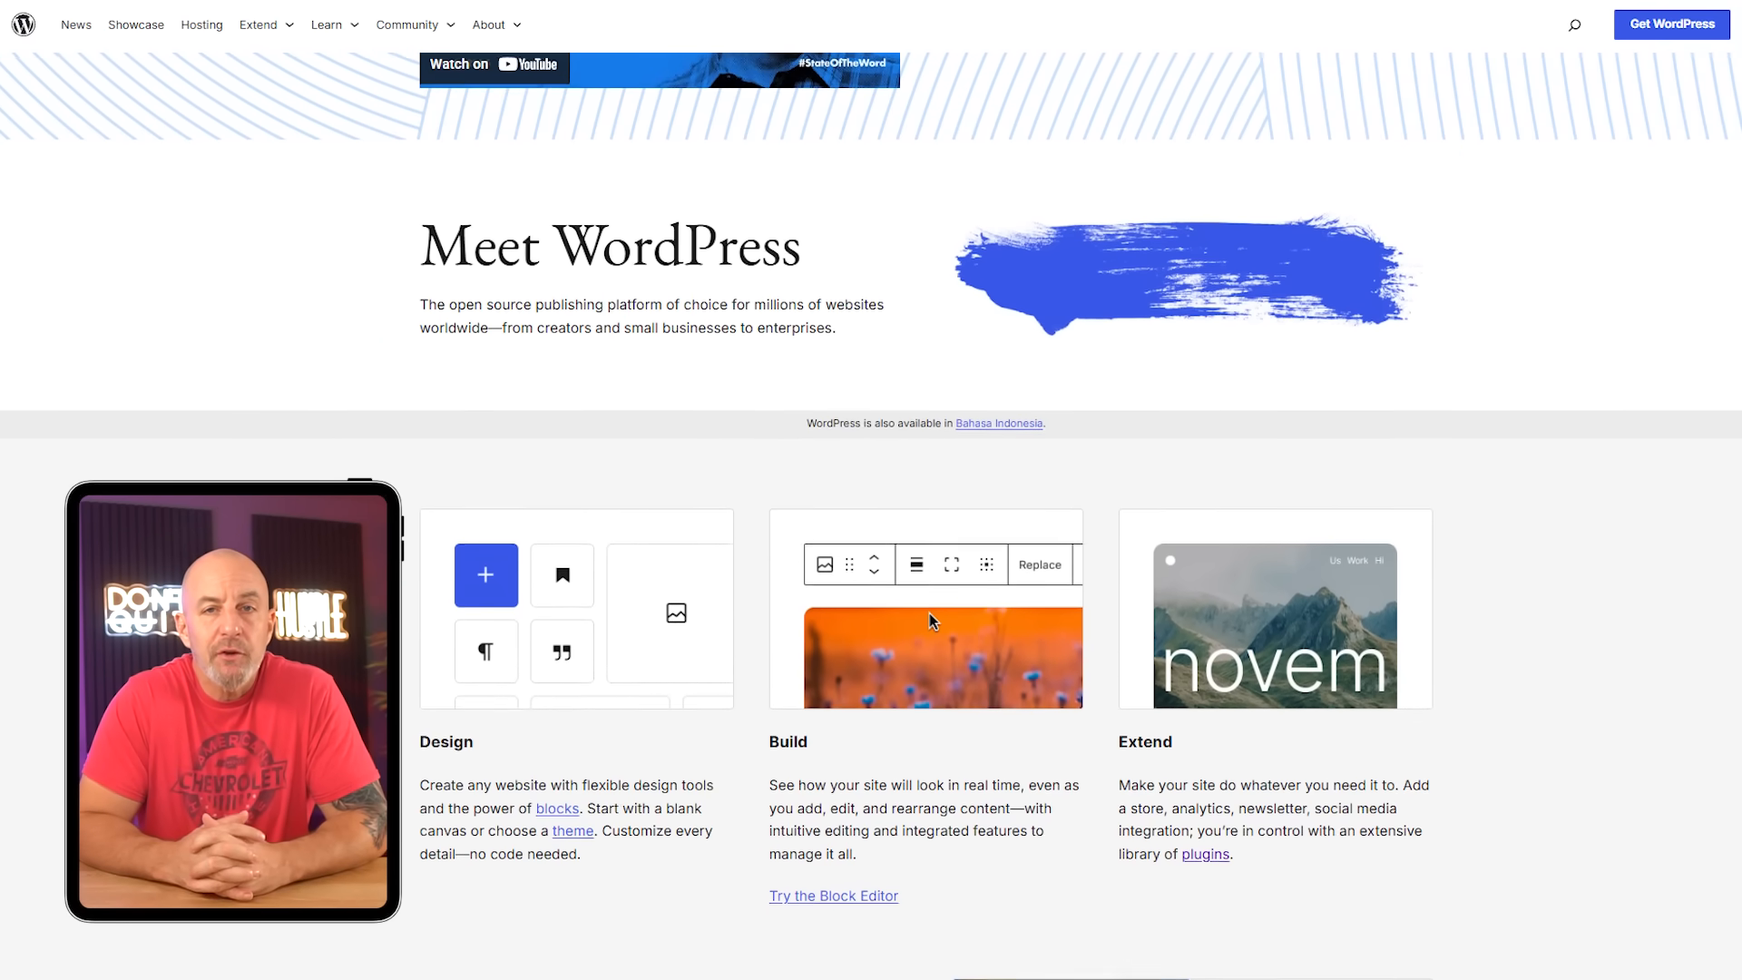
- Scroll the LiteSpeed Cache plugin page past the All-in-One Acceleration Solution section
scroll(down, 3)
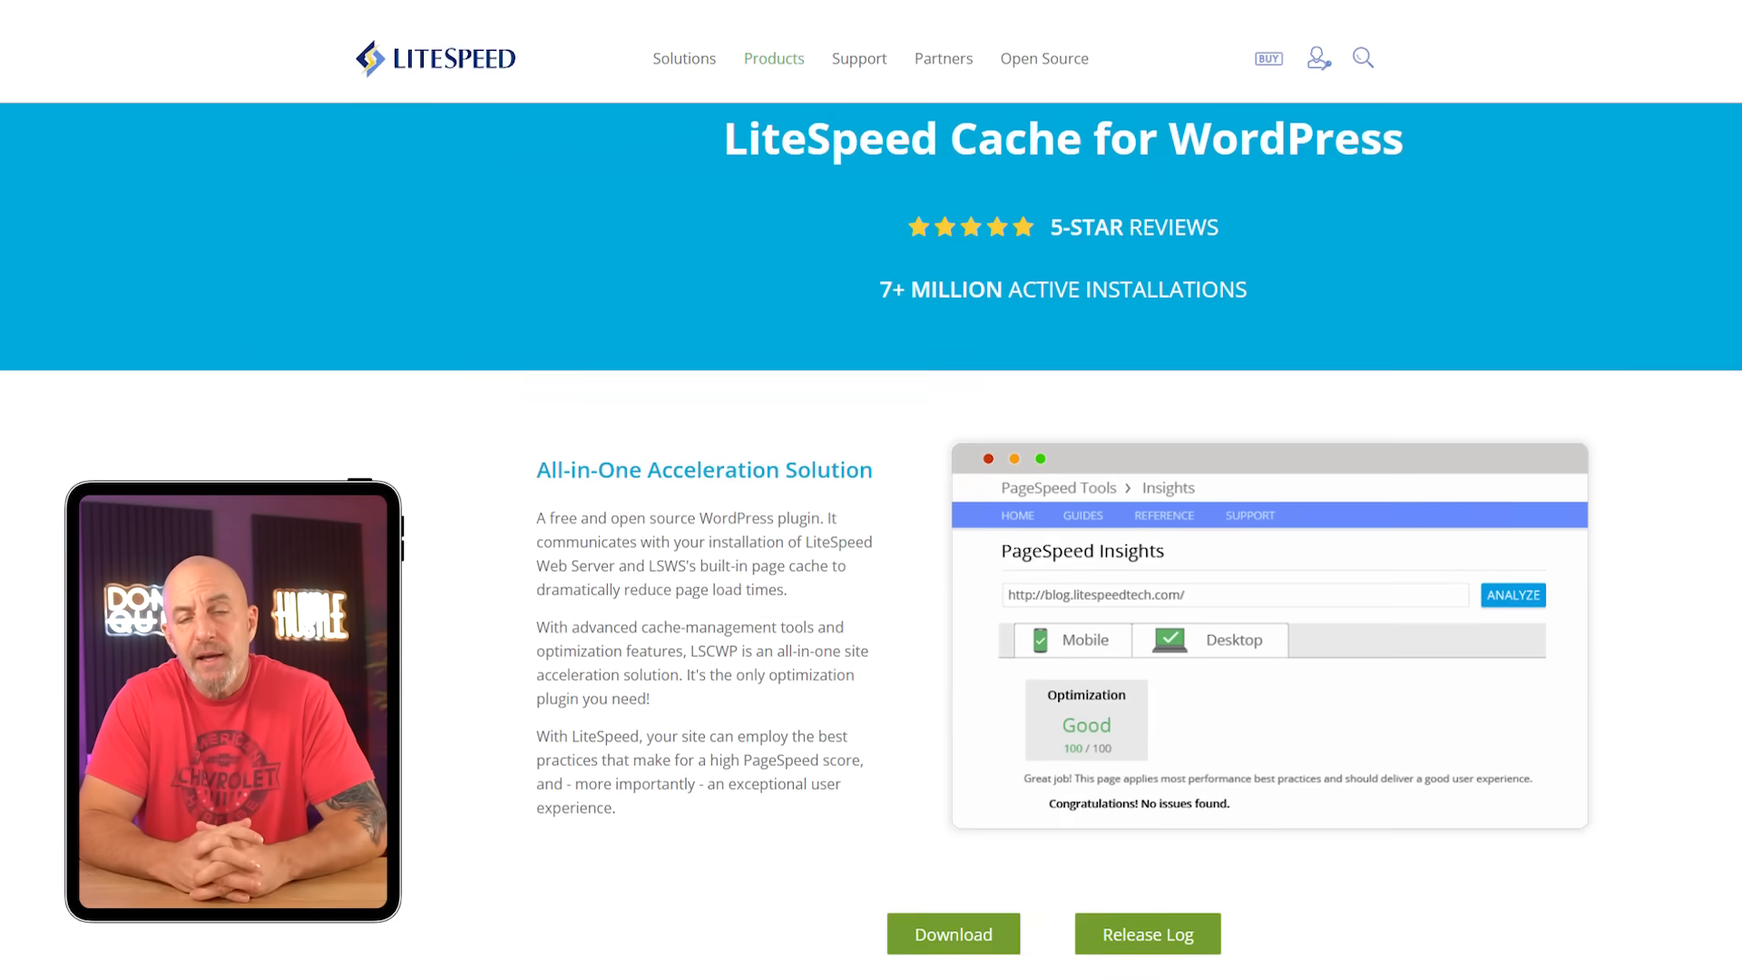
scroll(down, 3)
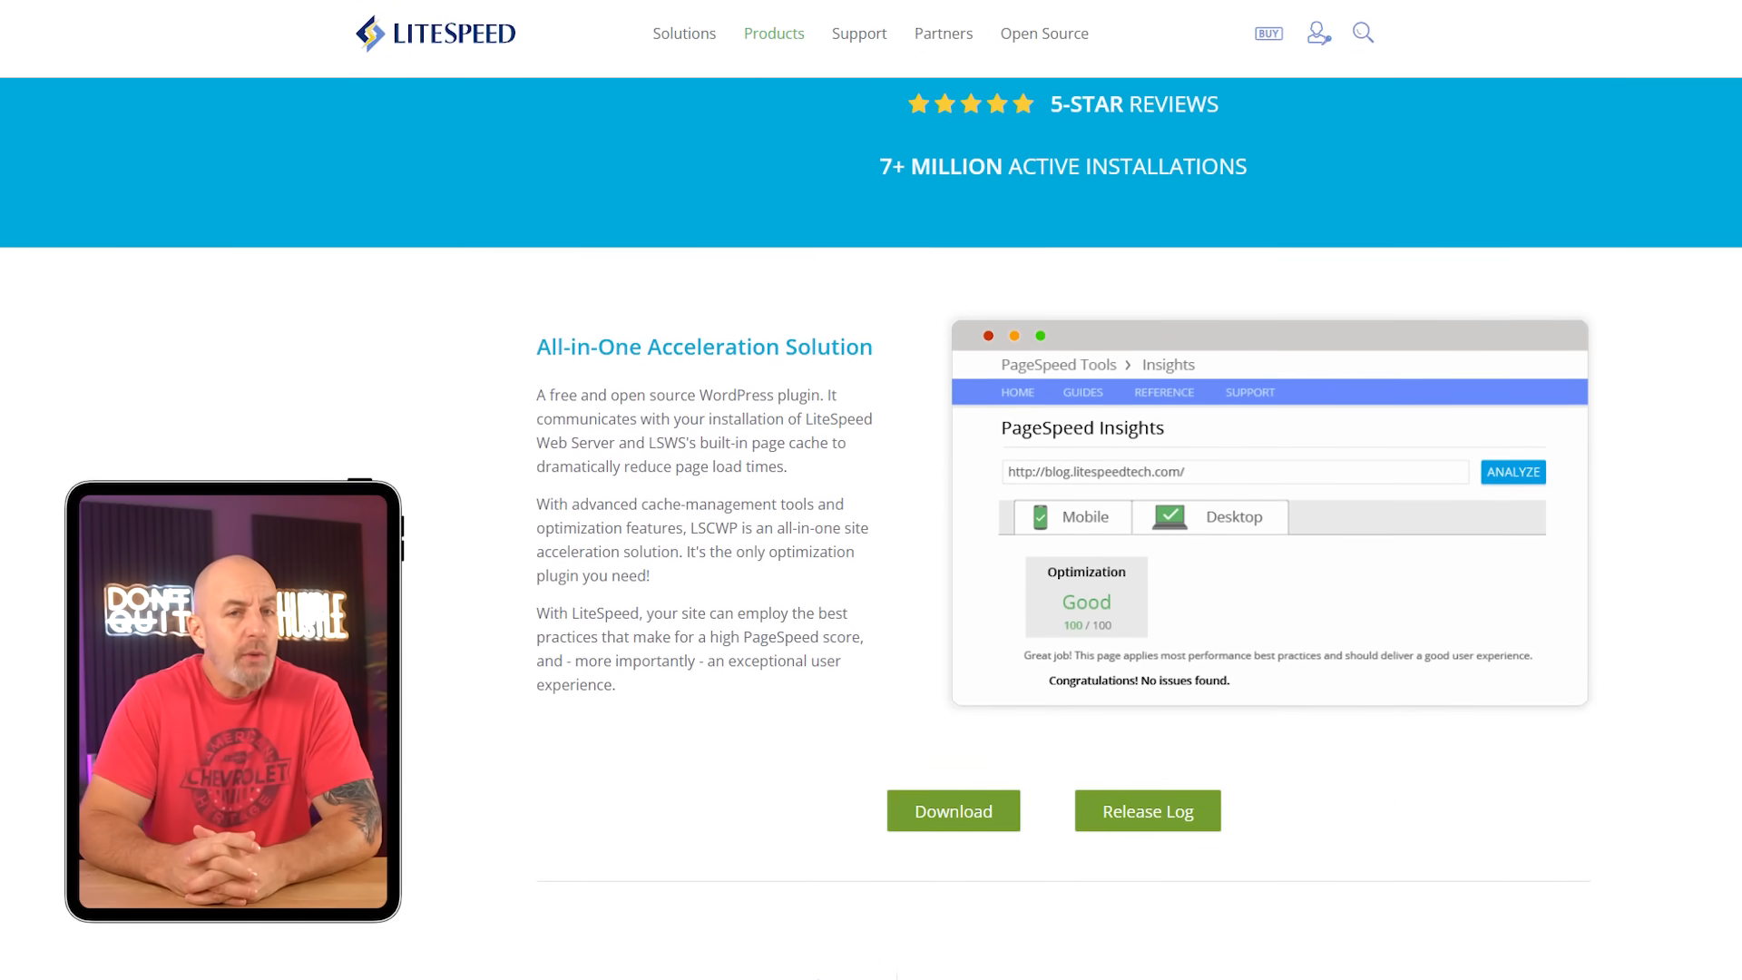
scroll(down, 3)
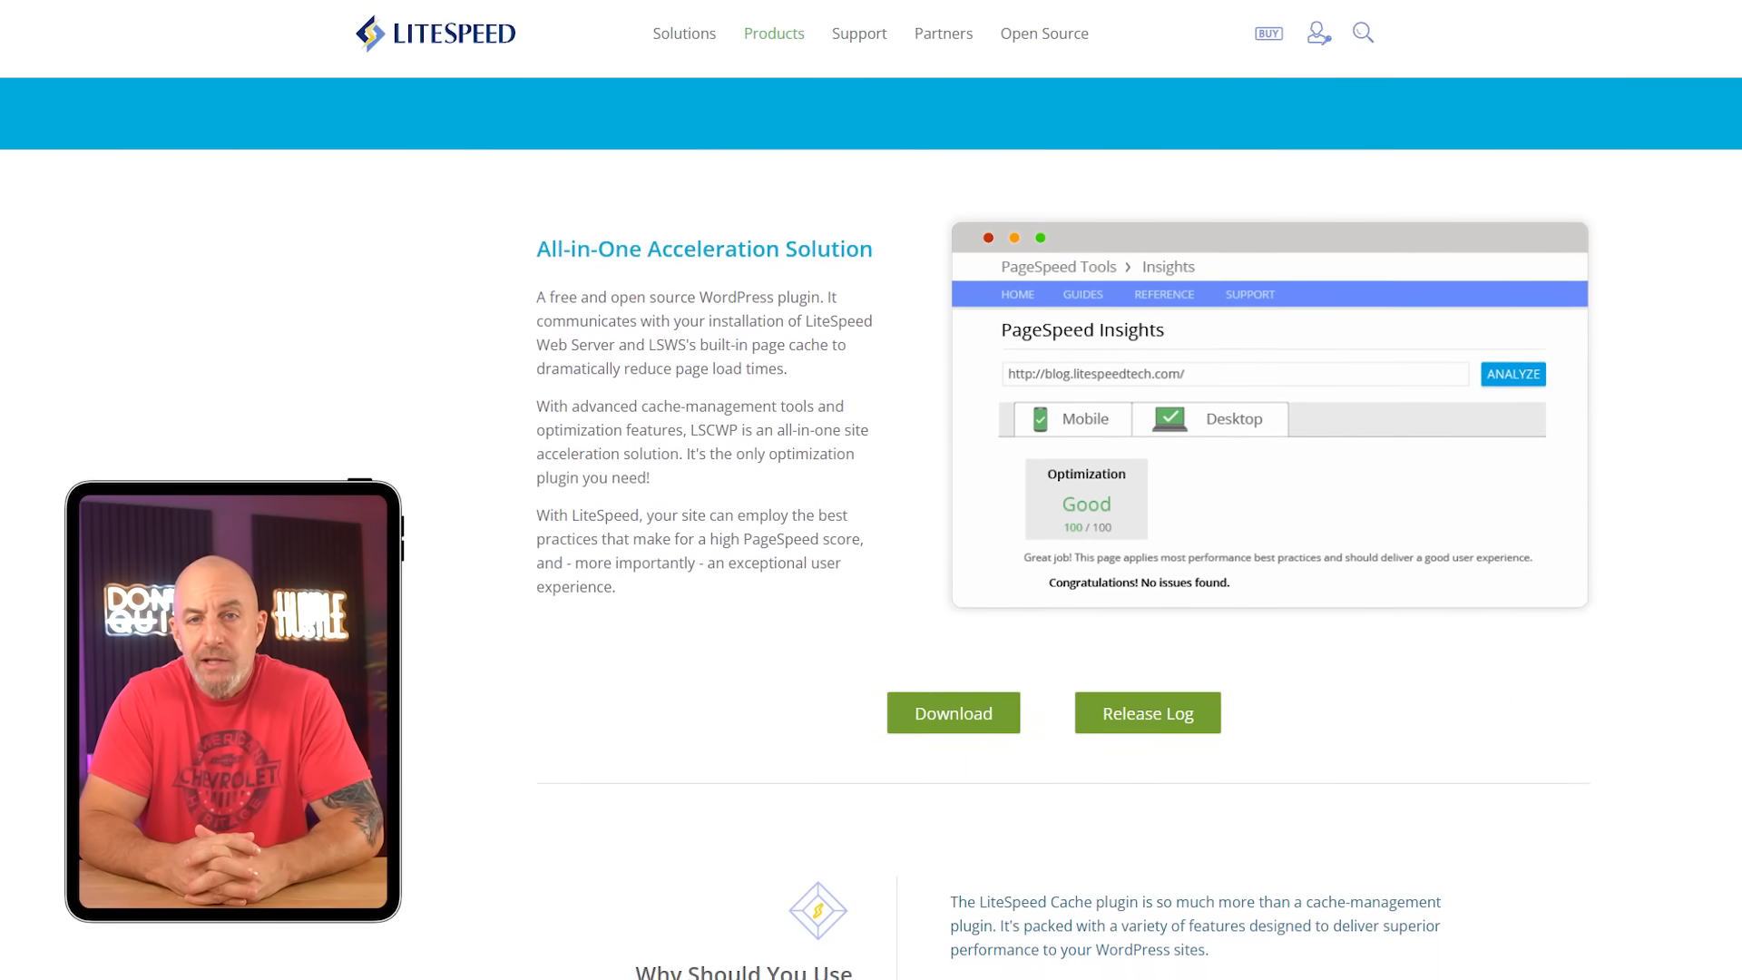
scroll(down, 3)
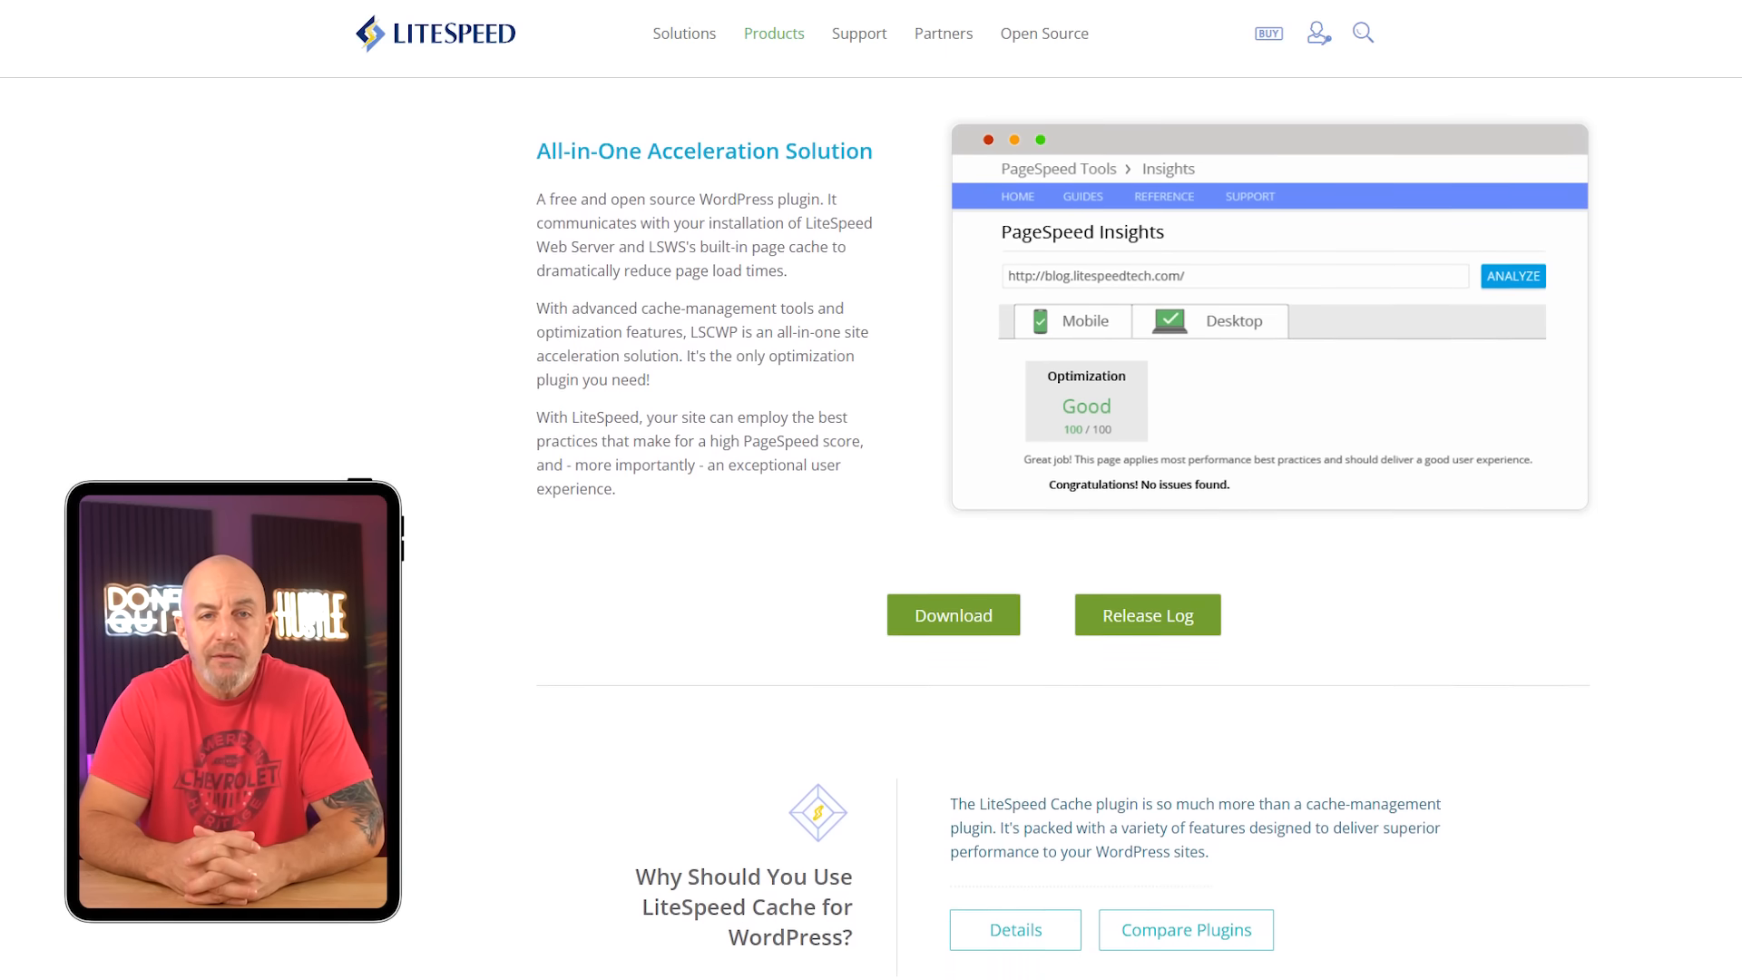
scroll(down, 3)
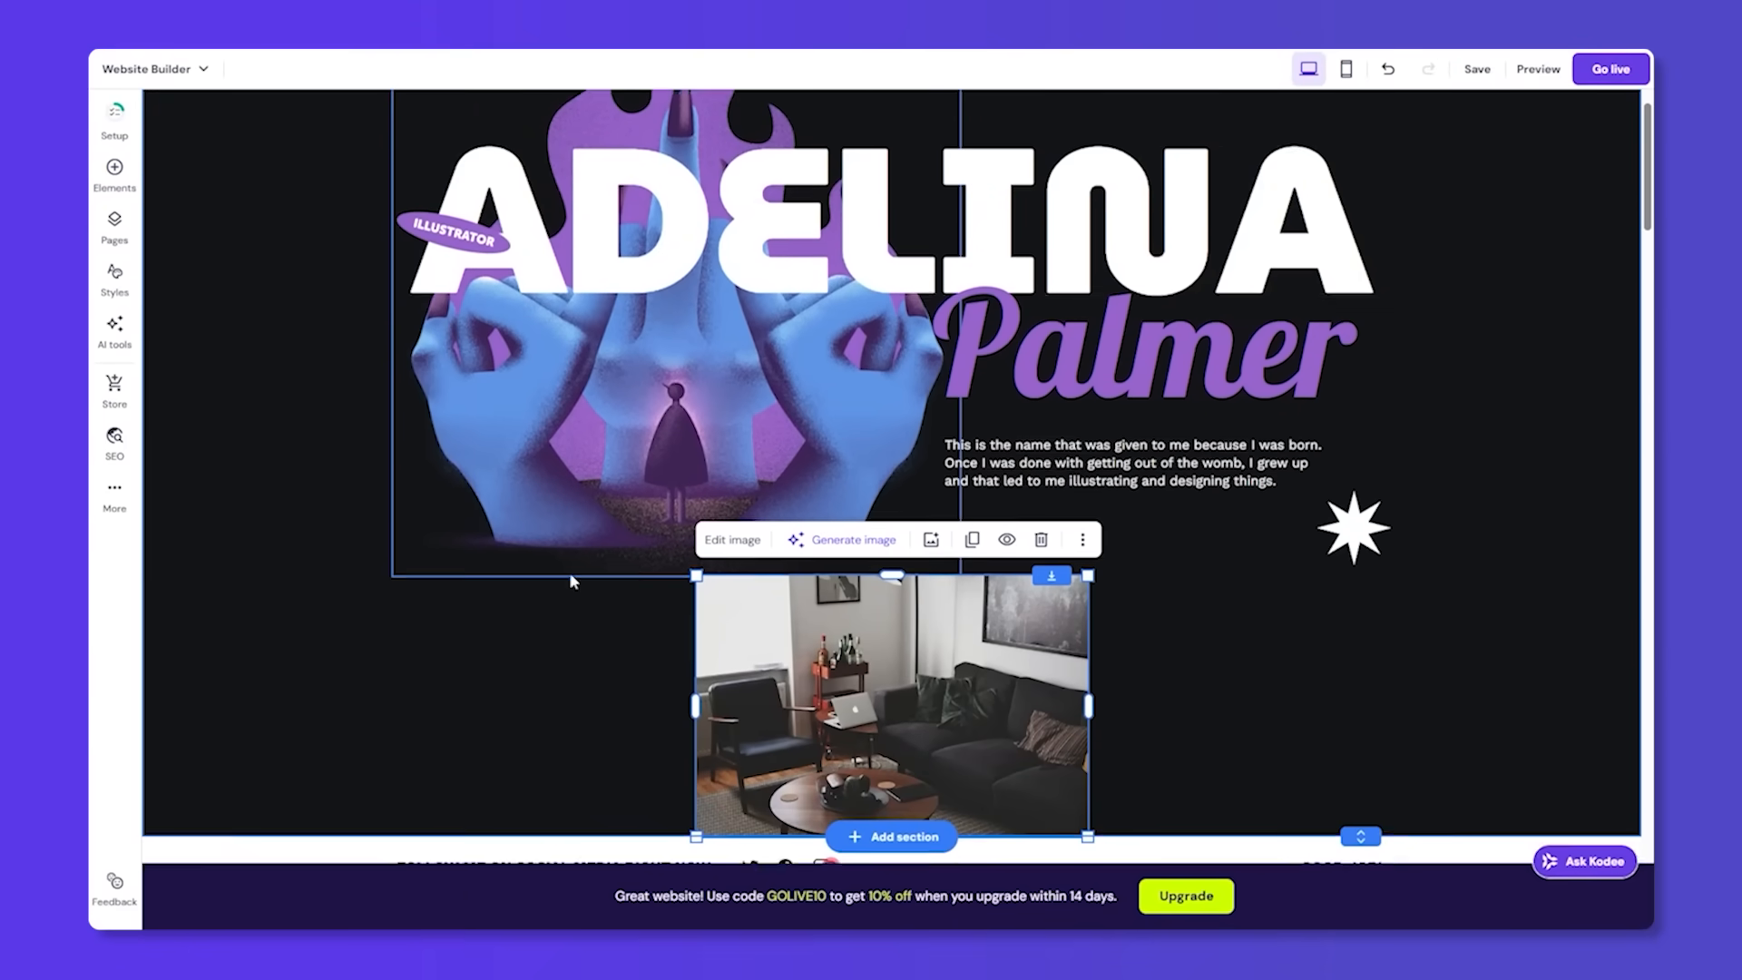
- Scroll through the Adelina Palmer illustrator portfolio template in Website Builder
scroll(down, 3)
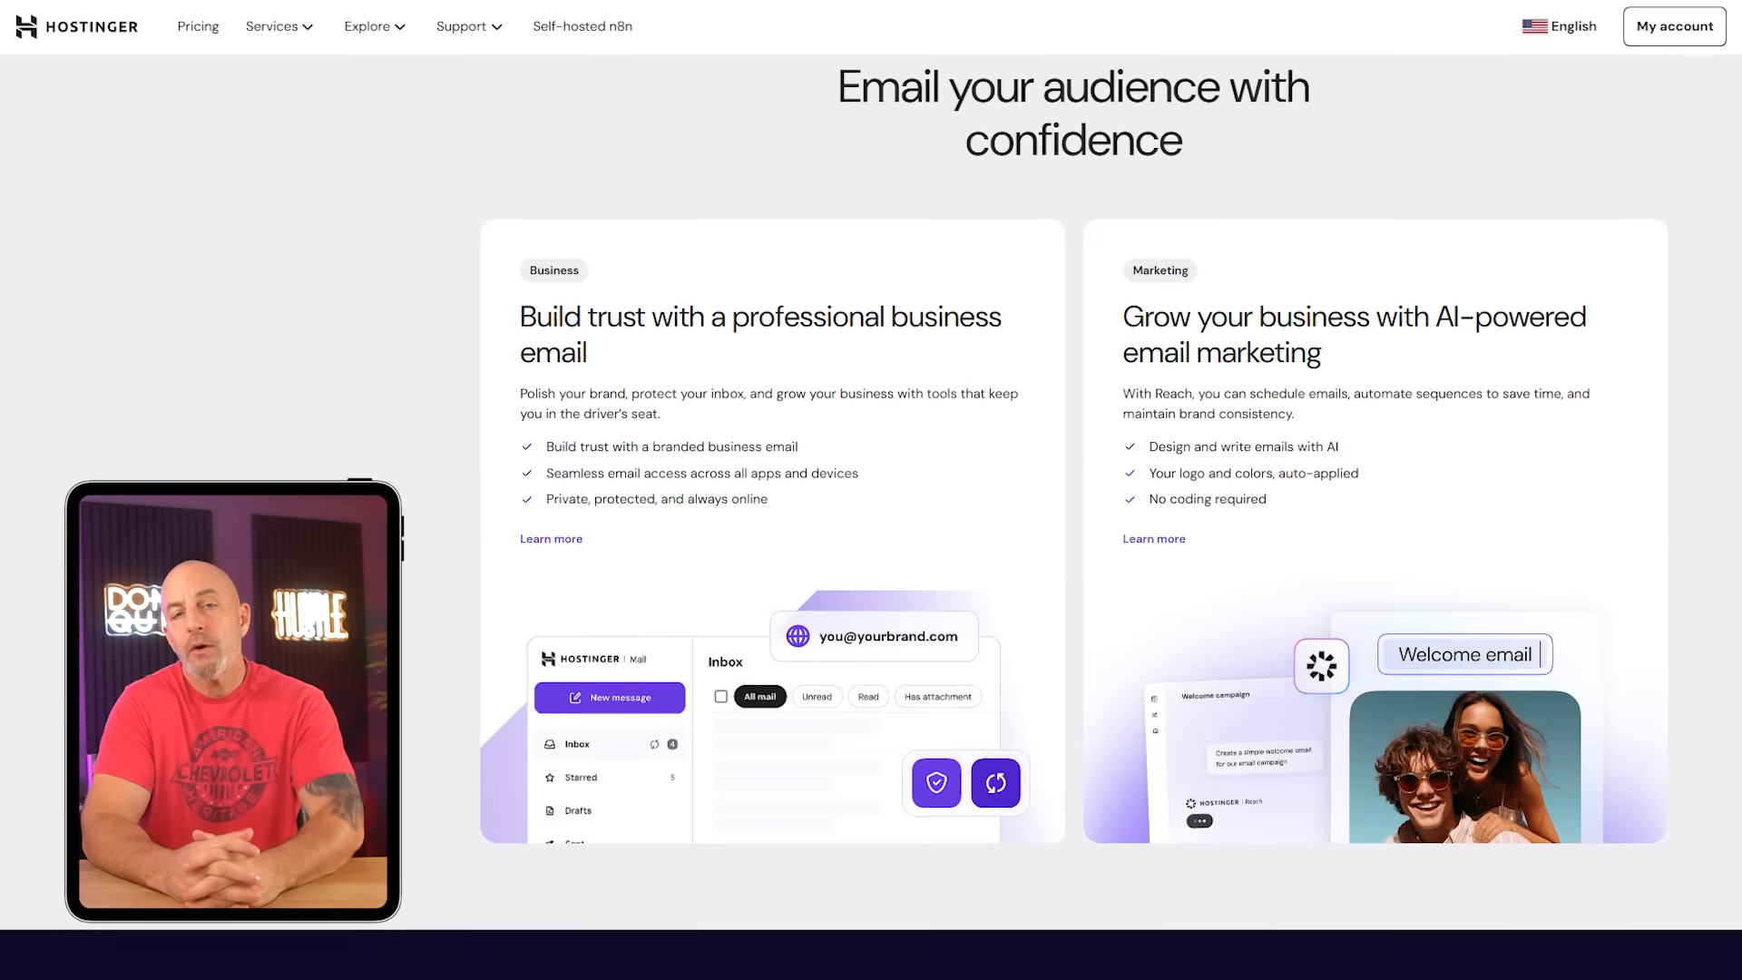
- Scroll through Hostinger's Kodee AI agent for WordPress page
scroll(down, 3)
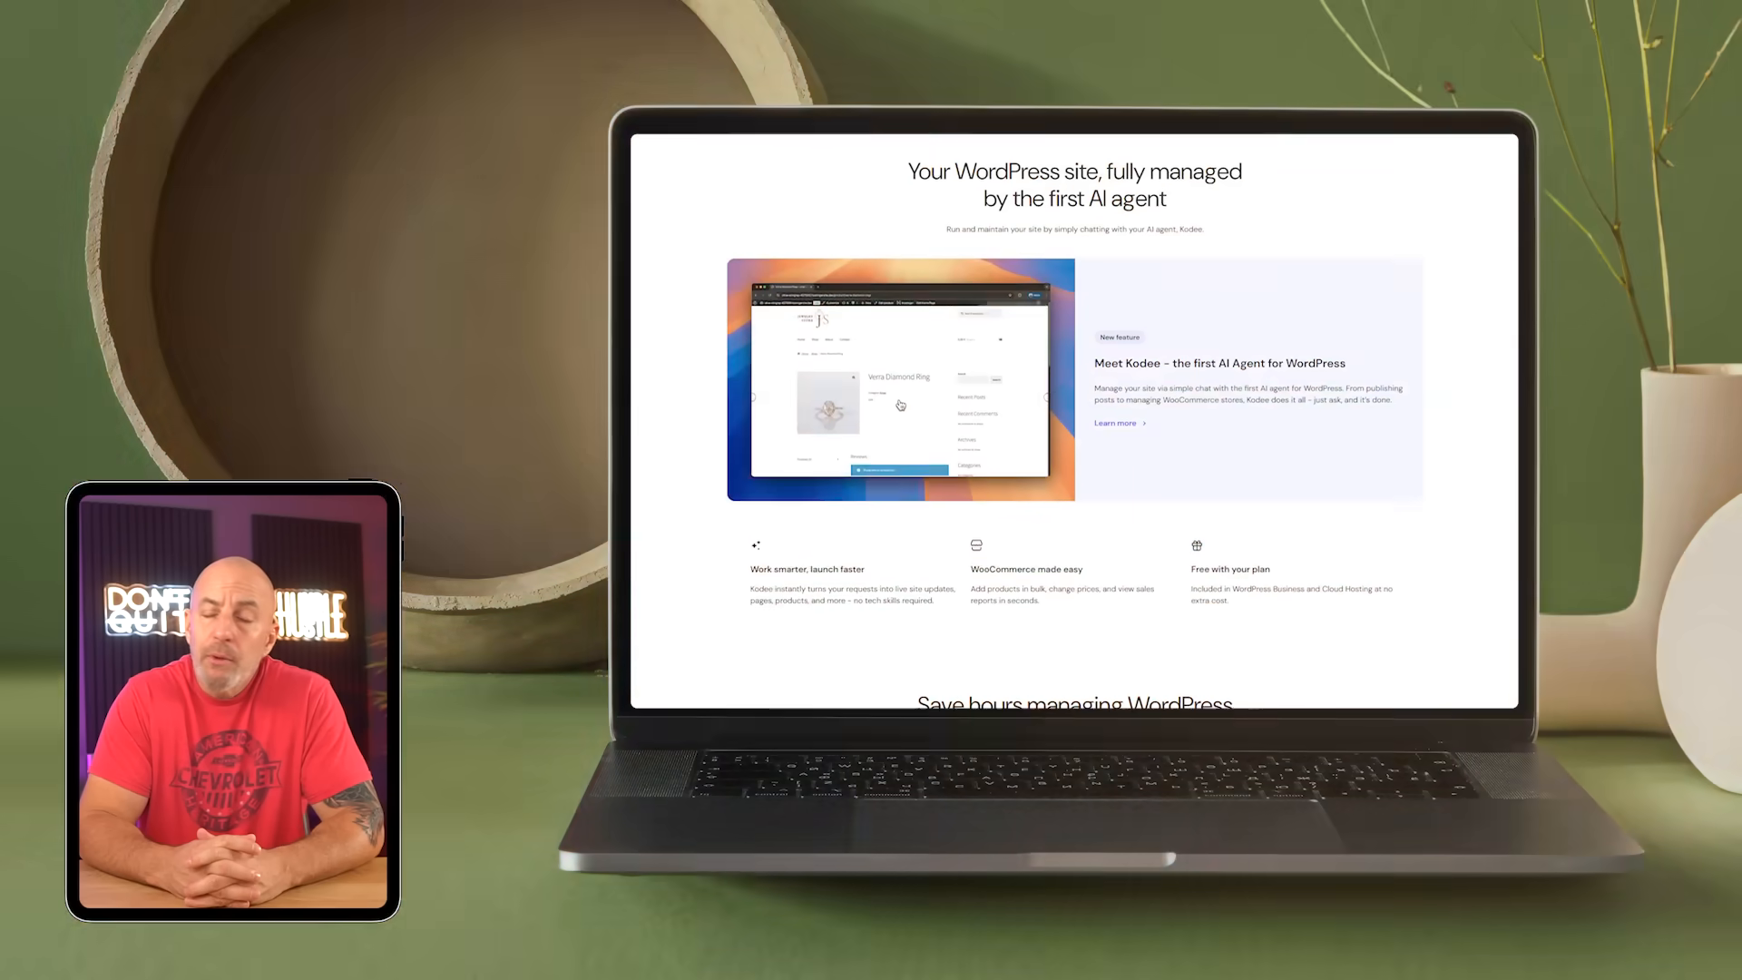
scroll(down, 3)
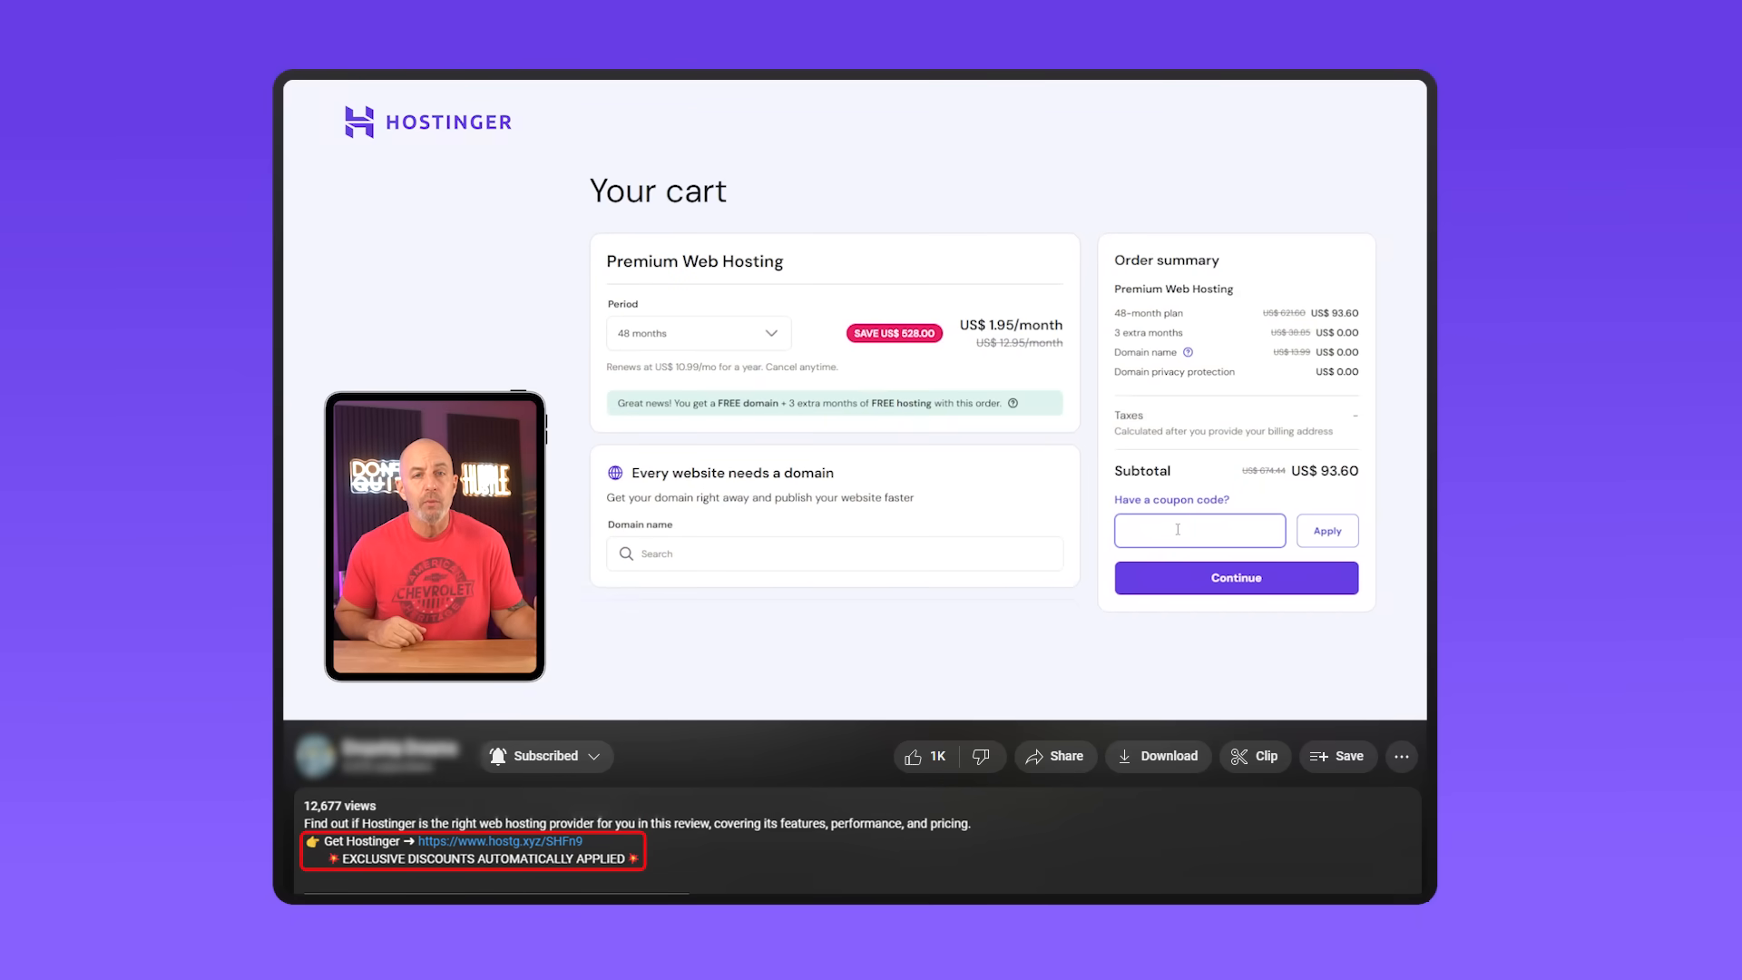
- Leave the Hostinger Premium Web Hosting cart for the Namecheap homepage
click(1234, 578)
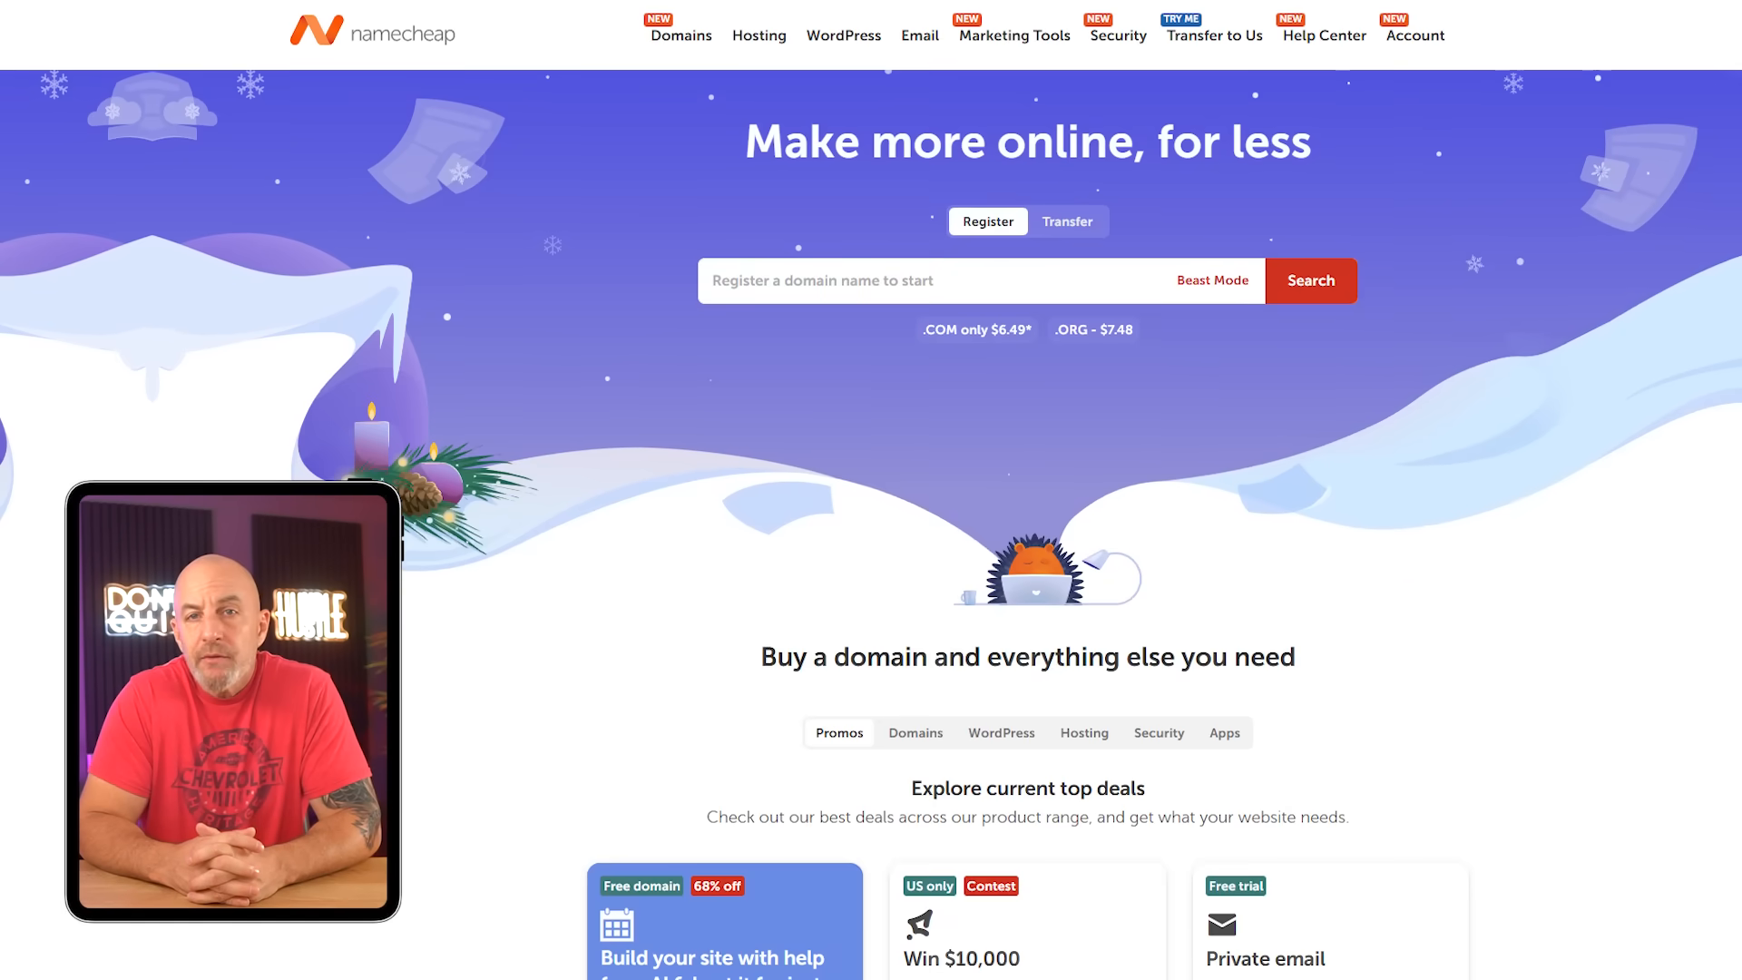
- Start a new Stellar Plus purchase and search for the domain 'testing123'
scroll(down, 3)
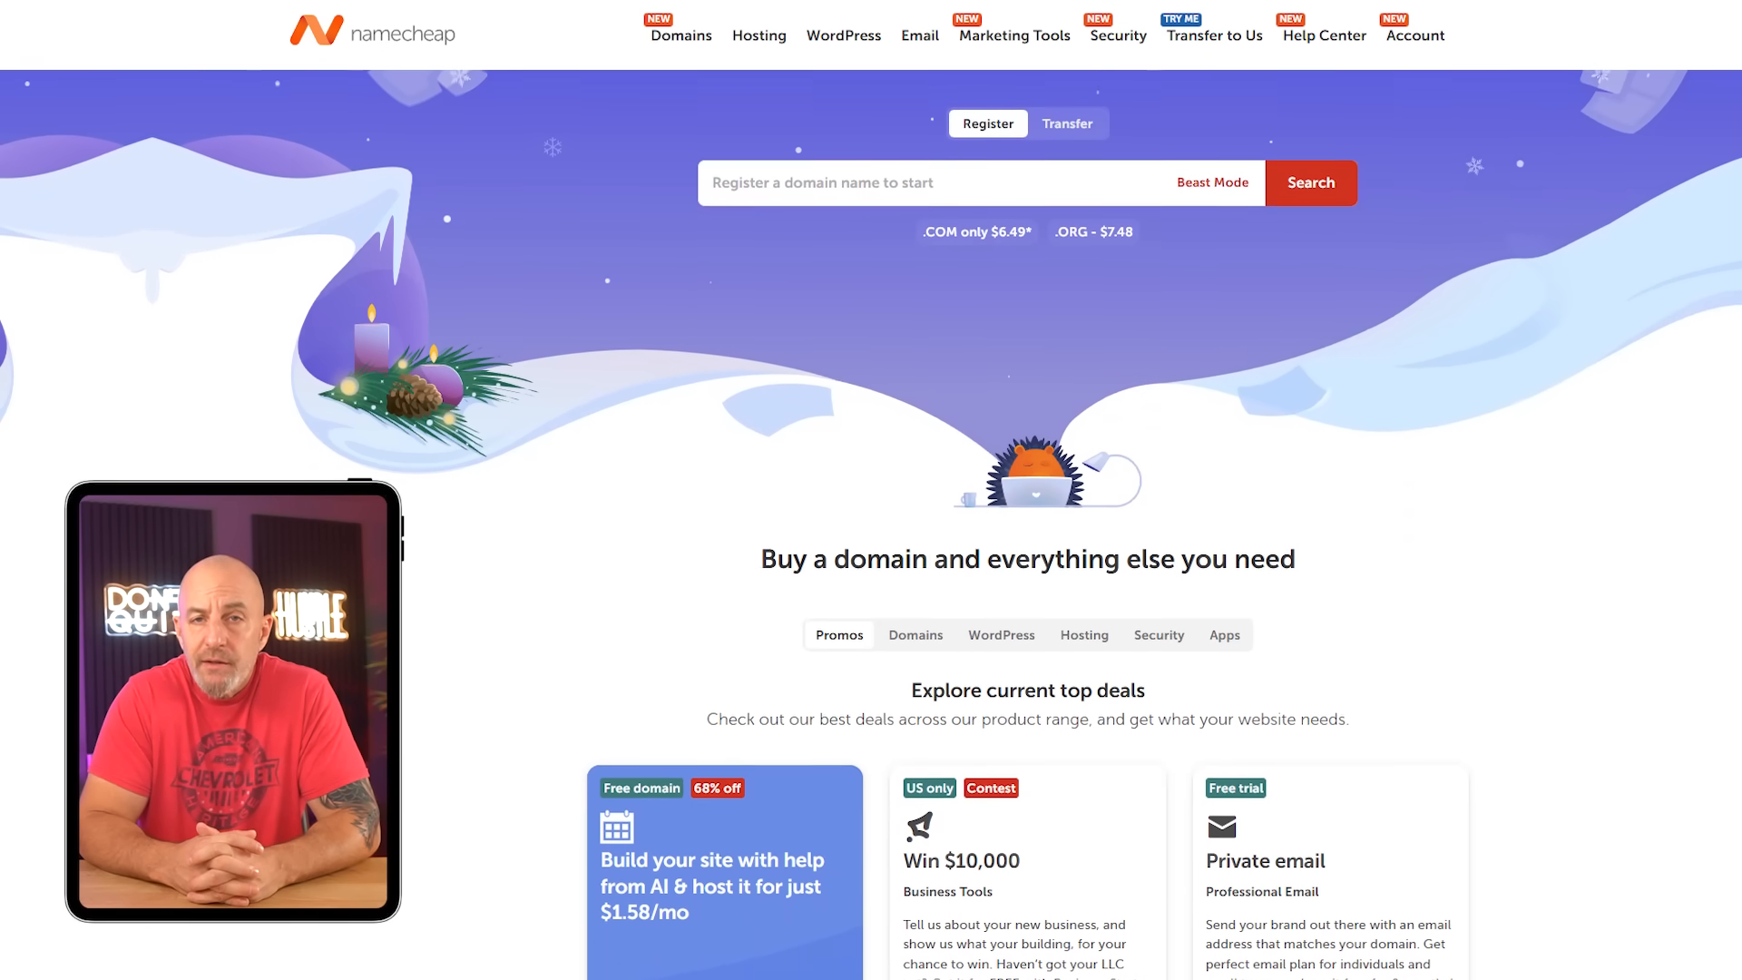
scroll(down, 3)
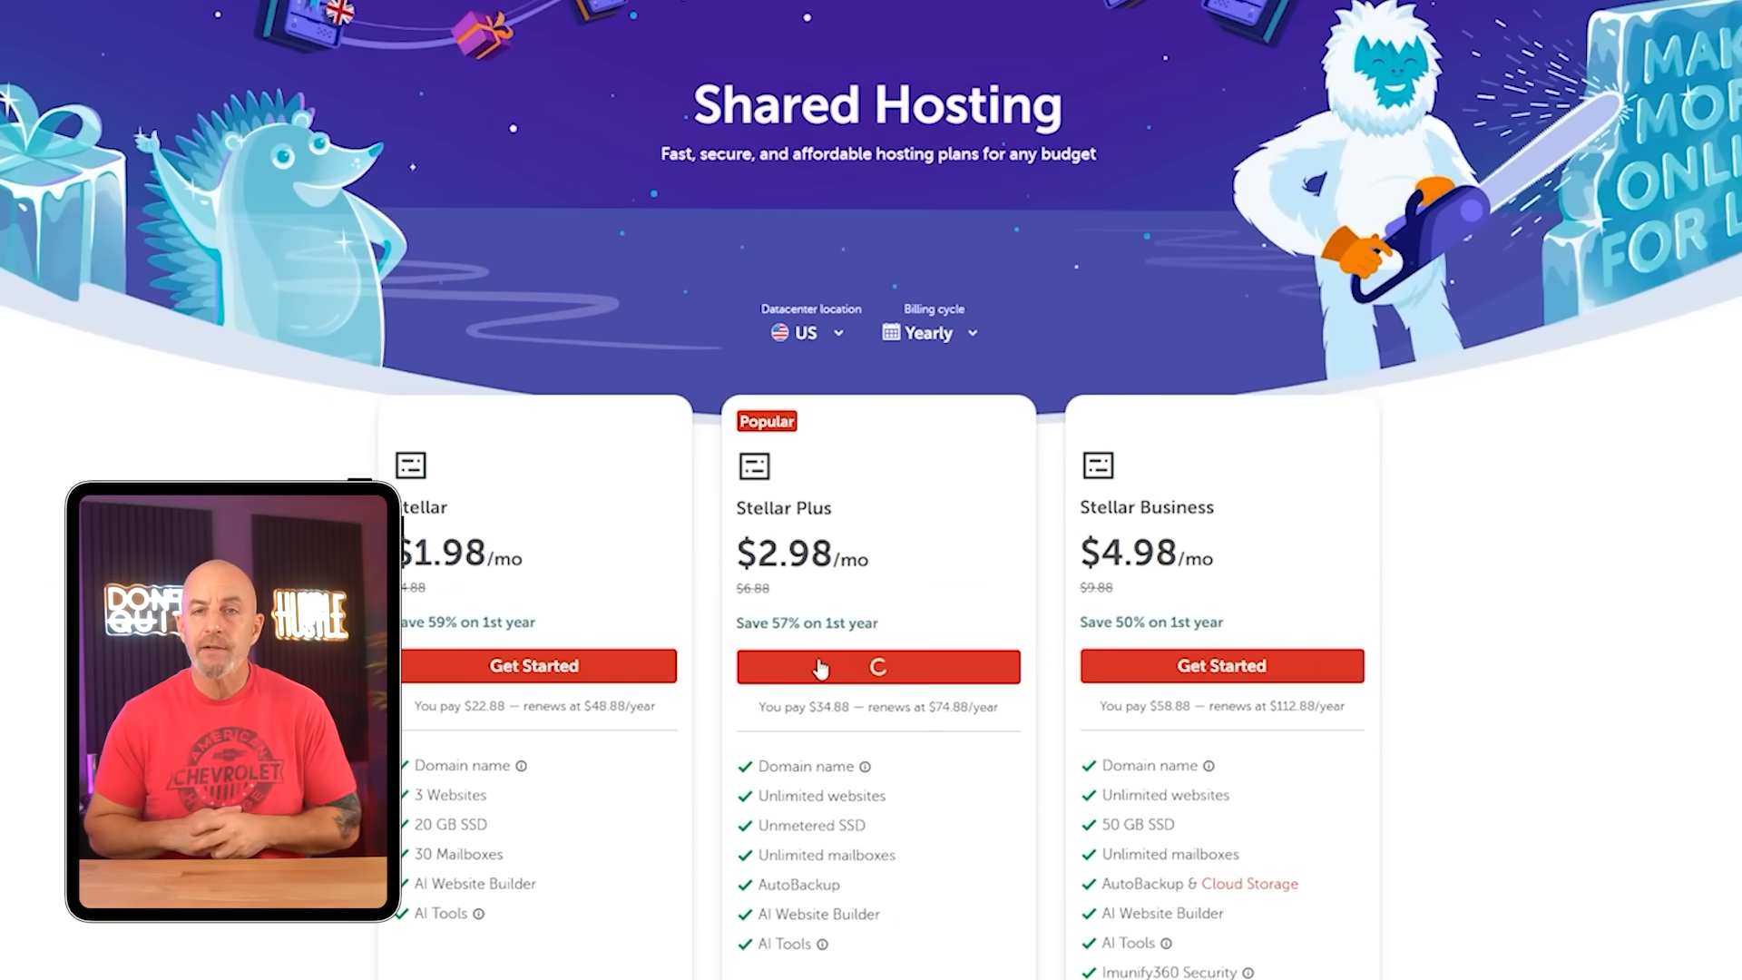
click(876, 665)
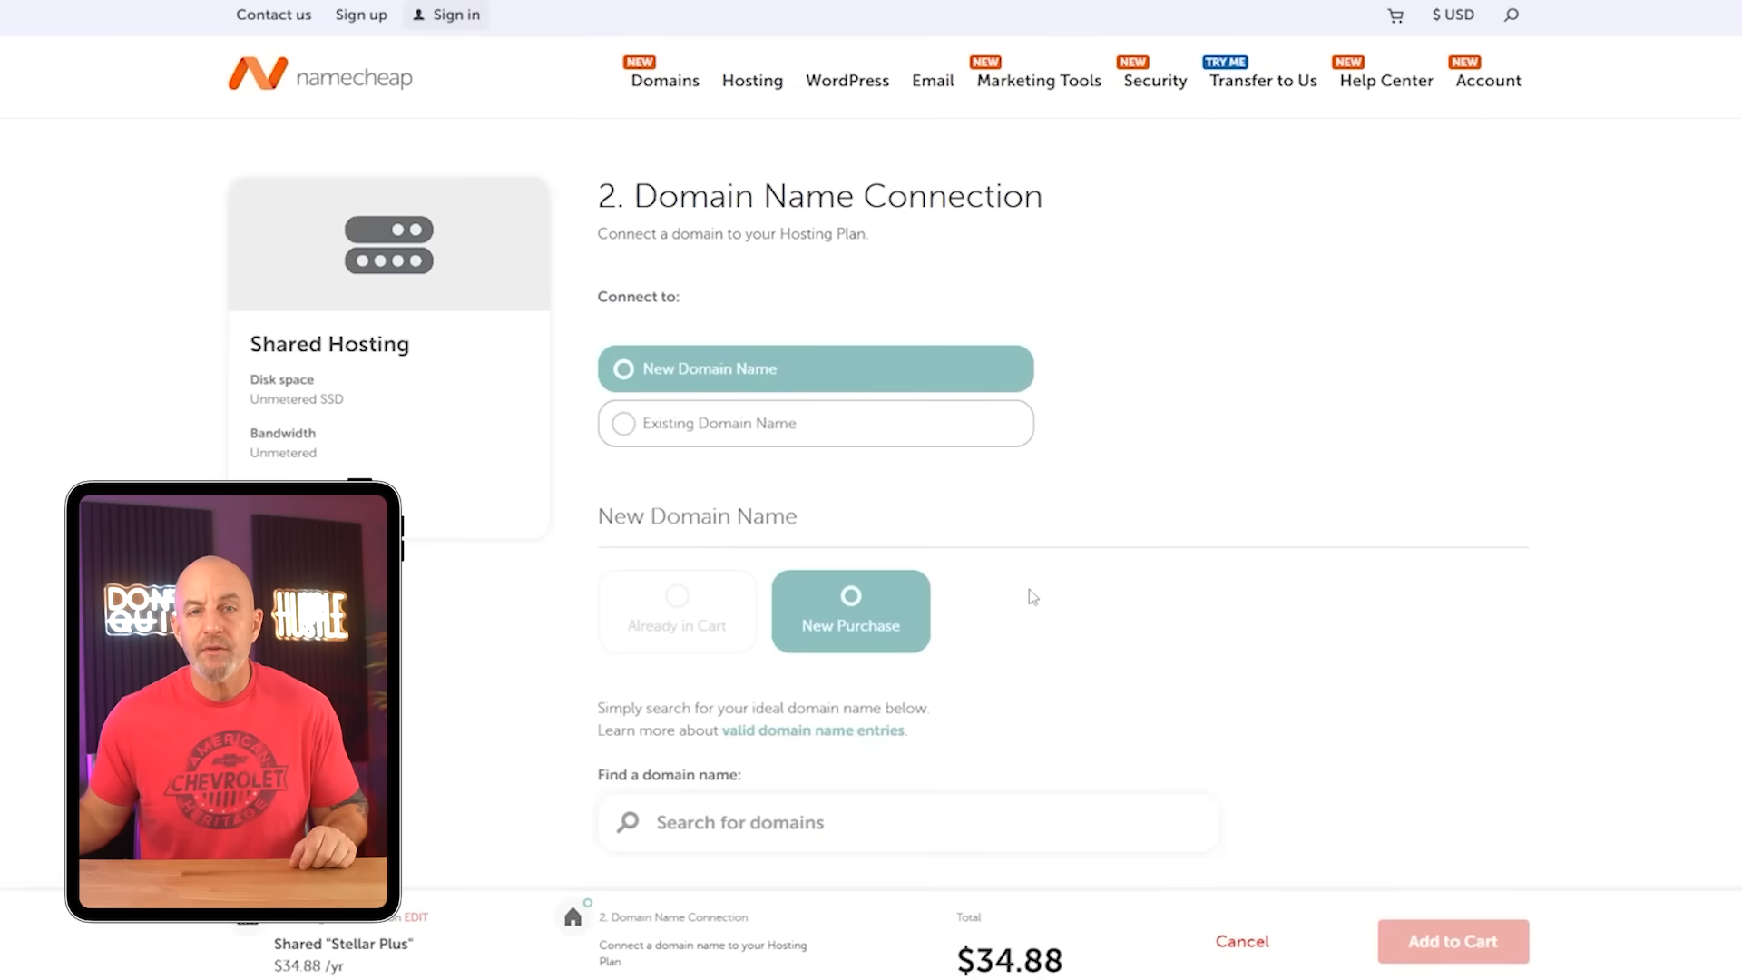
scroll(down, 3)
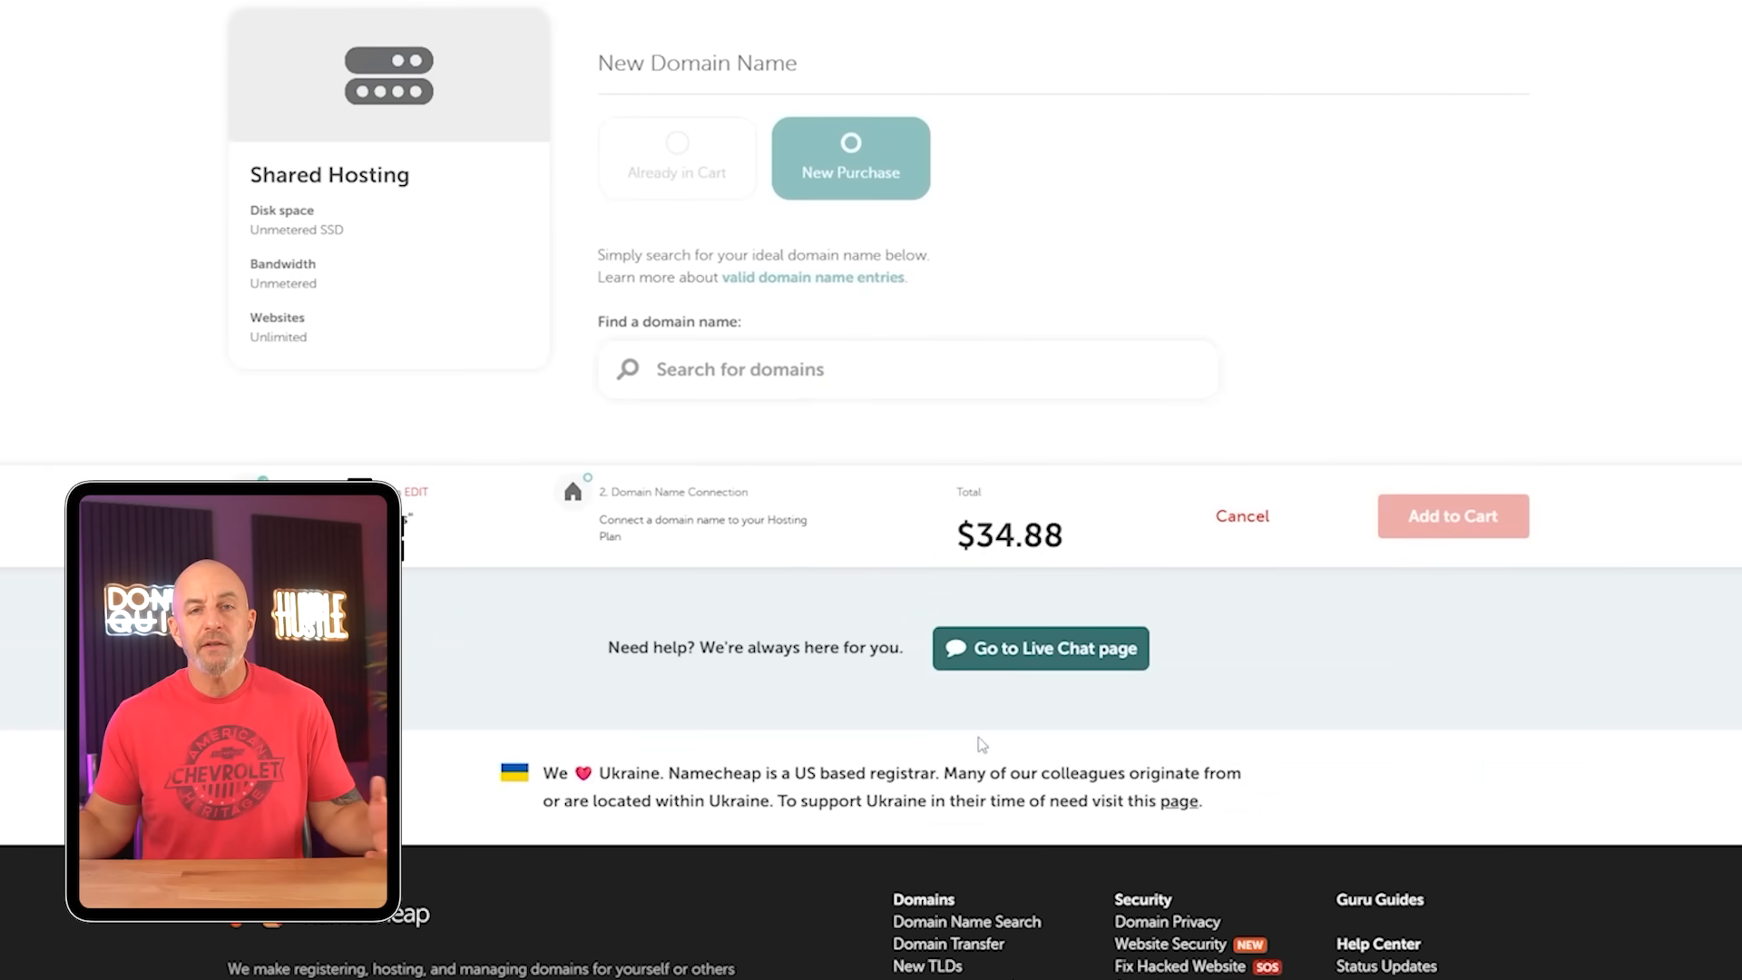
text(testing123)
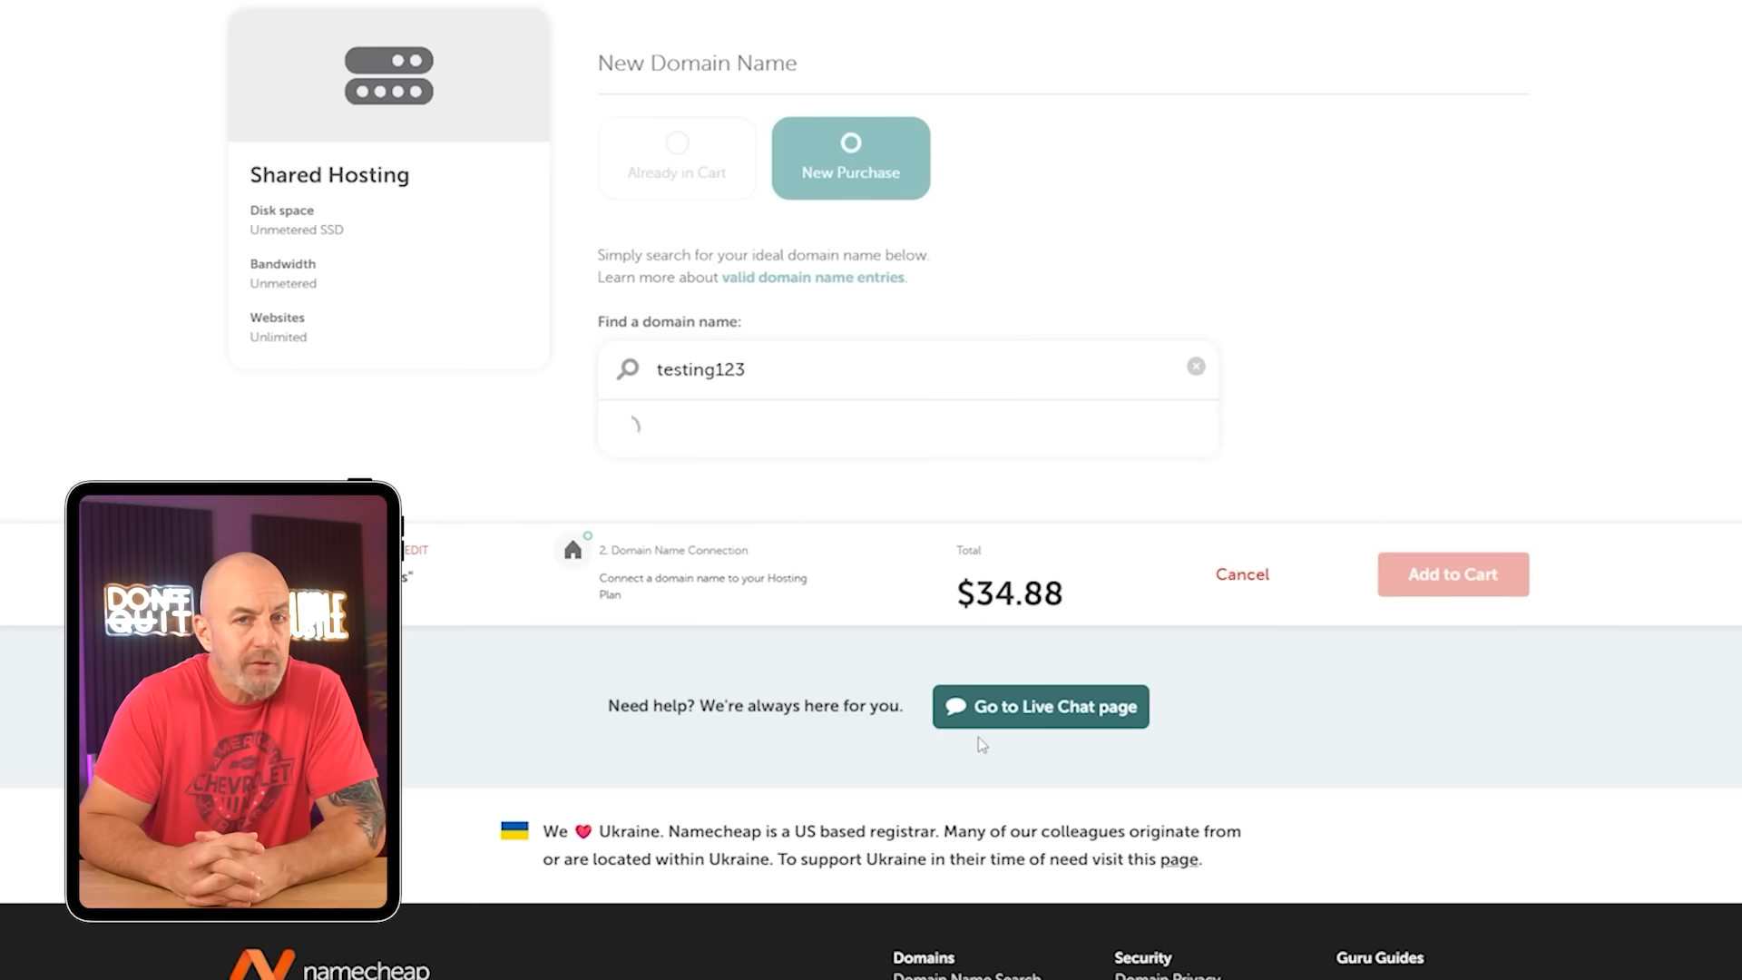